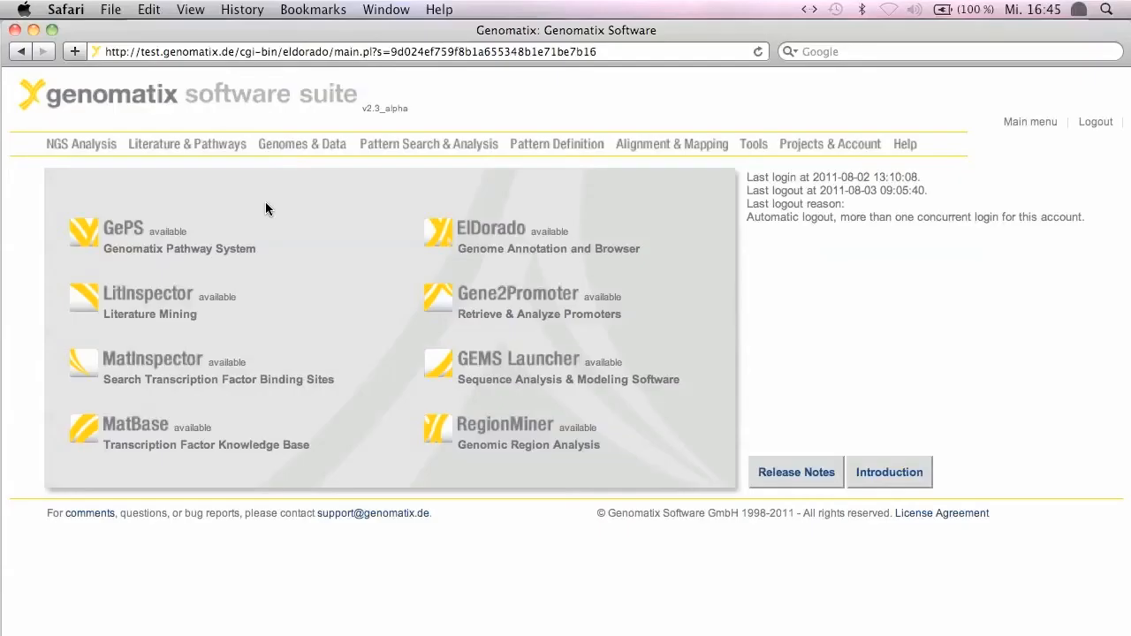
{"action": "mouse_move", "coordinate": [89, 170]}
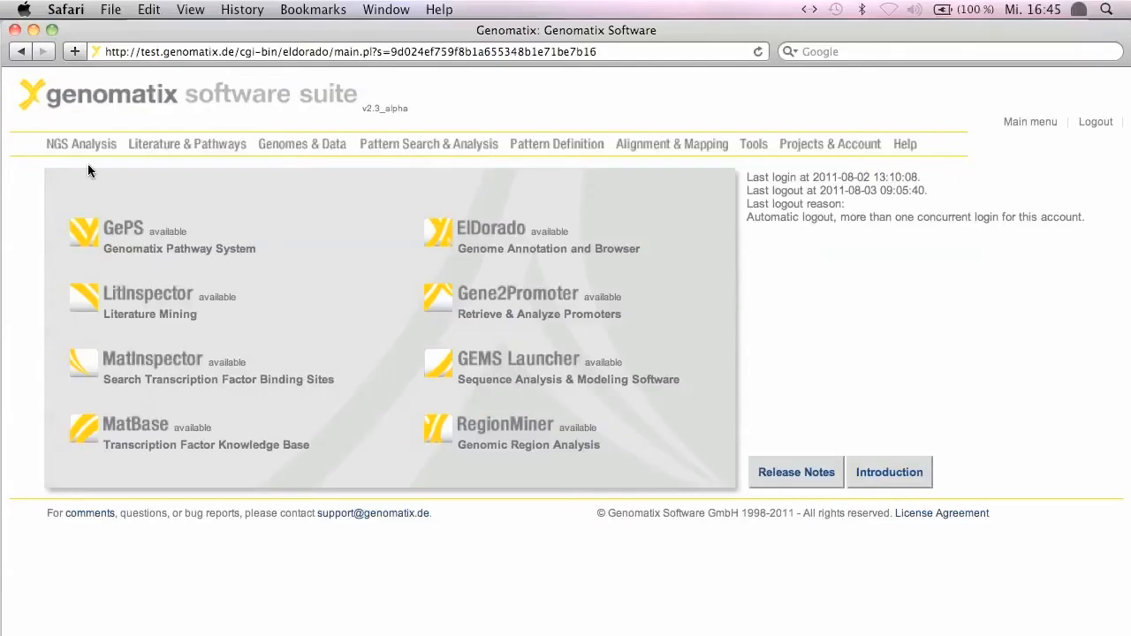
Expand the NGS Analysis menu on the start page to list its RegionMiner workflows.
{"action": "left_click", "coordinate": [81, 144]}
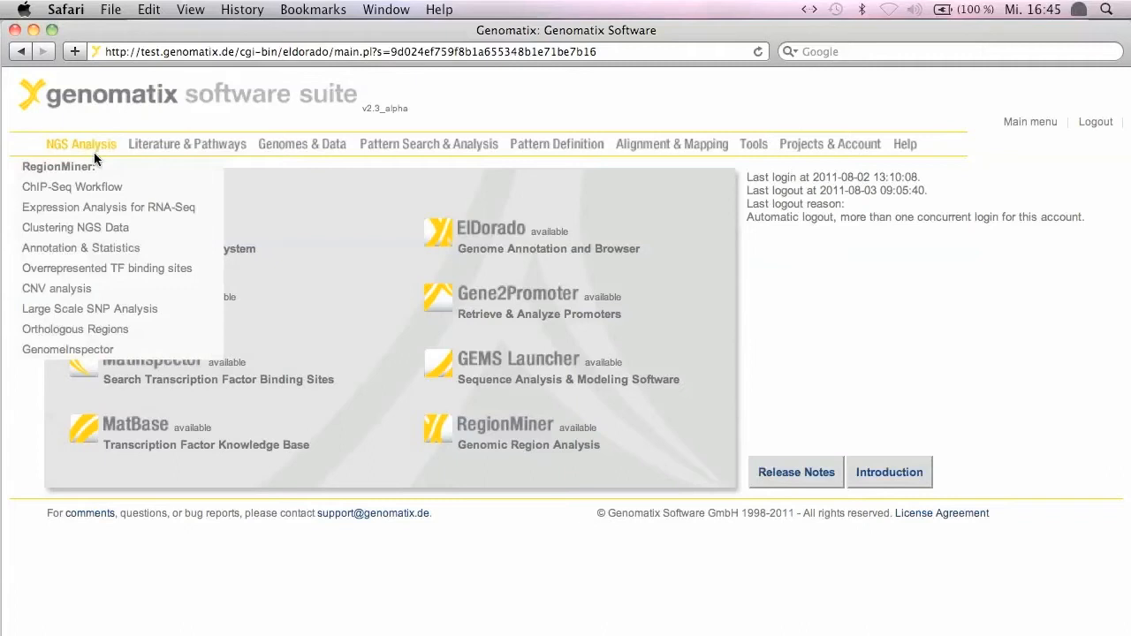
{"action": "mouse_move", "coordinate": [120, 269]}
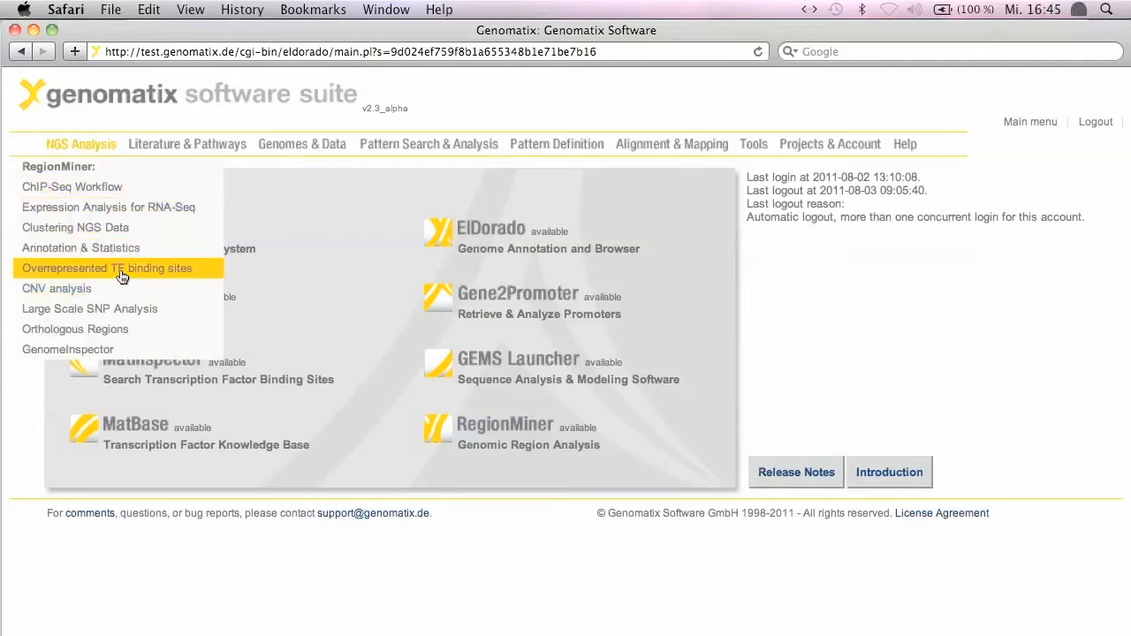
{"action": "mouse_move", "coordinate": [120, 272]}
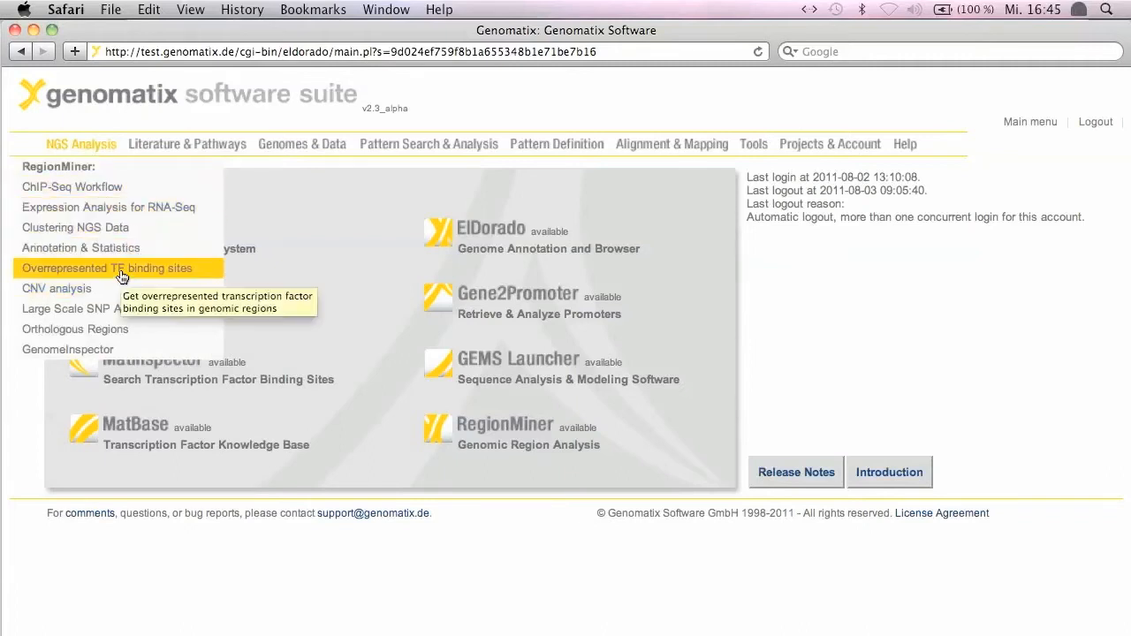
Start the RegionMiner 'Overrepresented TF binding sites' analysis and review its empty input form.
{"action": "left_click", "coordinate": [106, 269]}
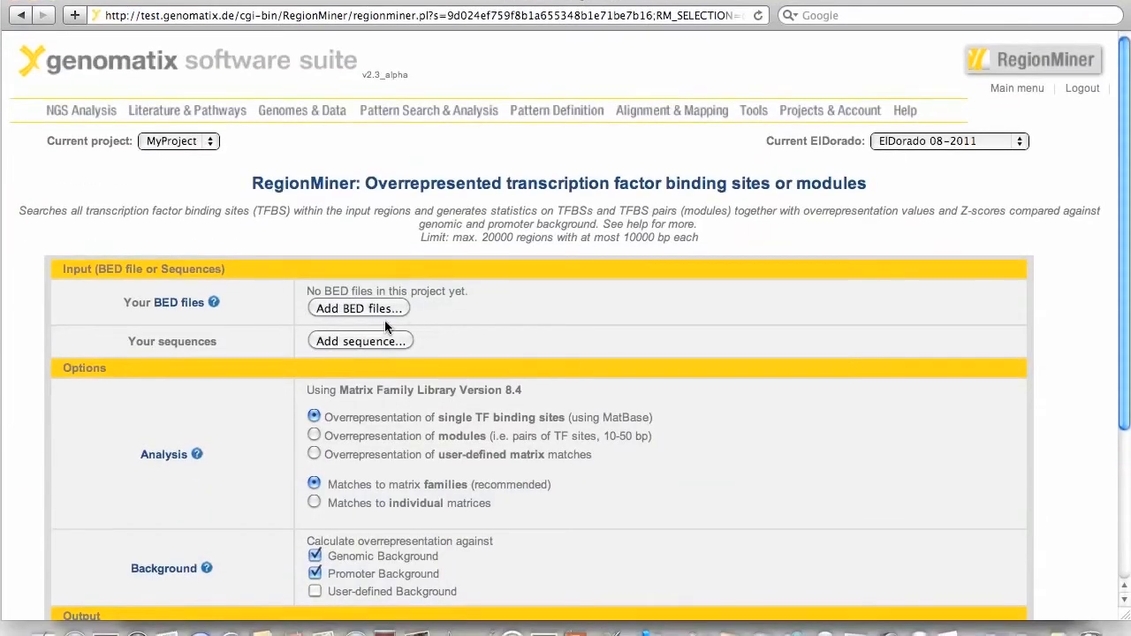
{"action": "scroll", "scroll_direction": "down", "scroll_amount": 3}
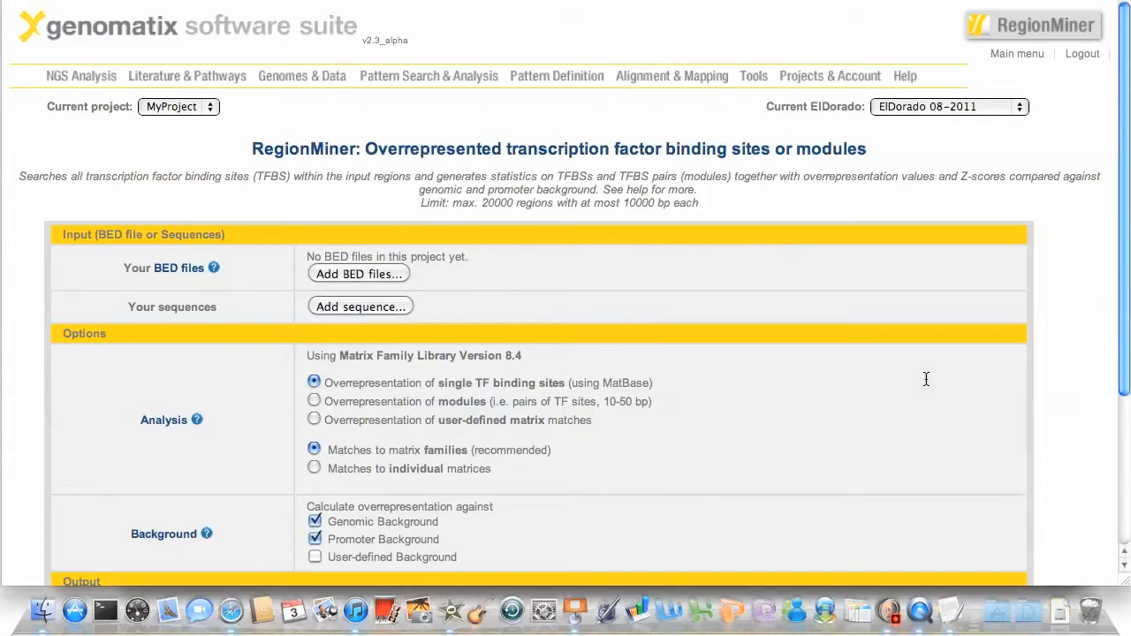
{"action": "mouse_move", "coordinate": [884, 314]}
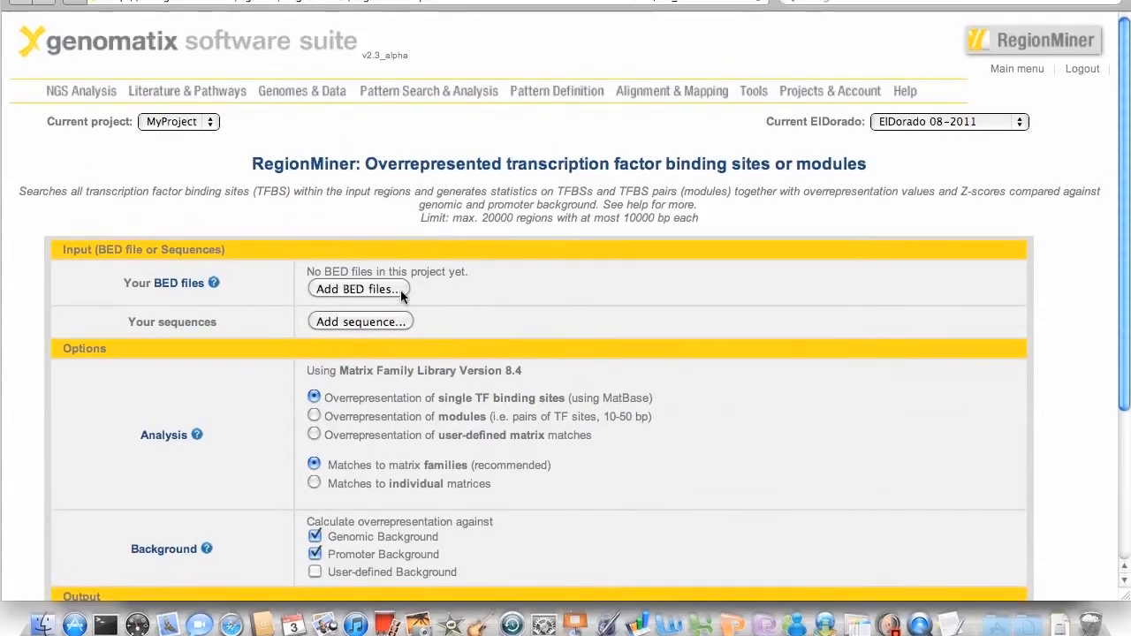
Upload STAT1_peaks.bed from the OverrepTFBS folder as the project's BED file.
{"action": "left_click", "coordinate": [357, 290]}
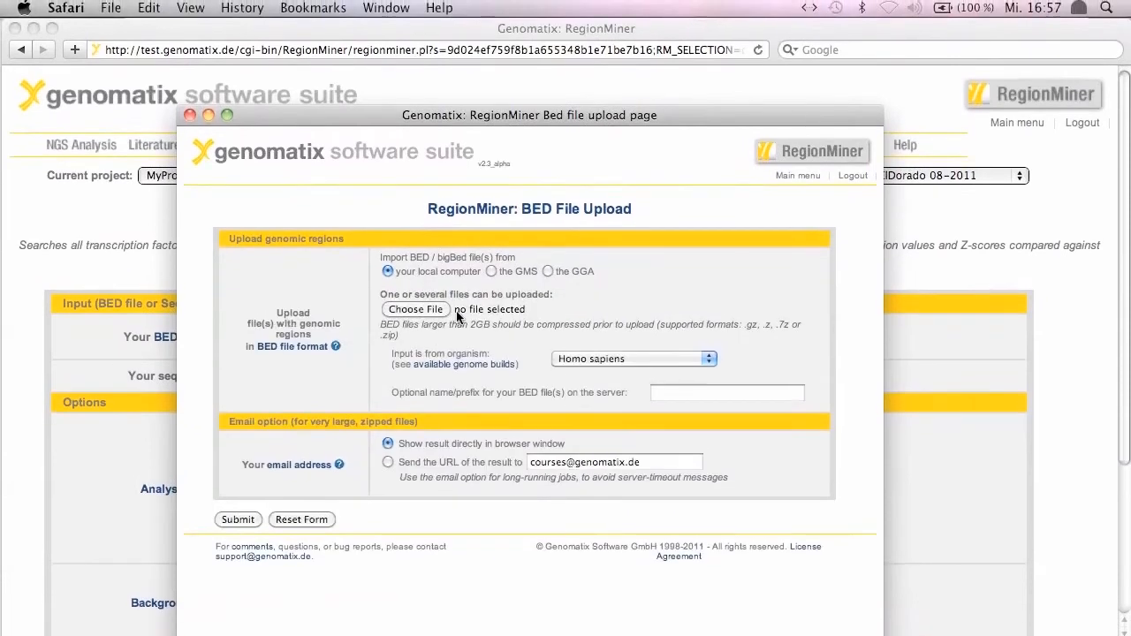
{"action": "left_click", "coordinate": [415, 309]}
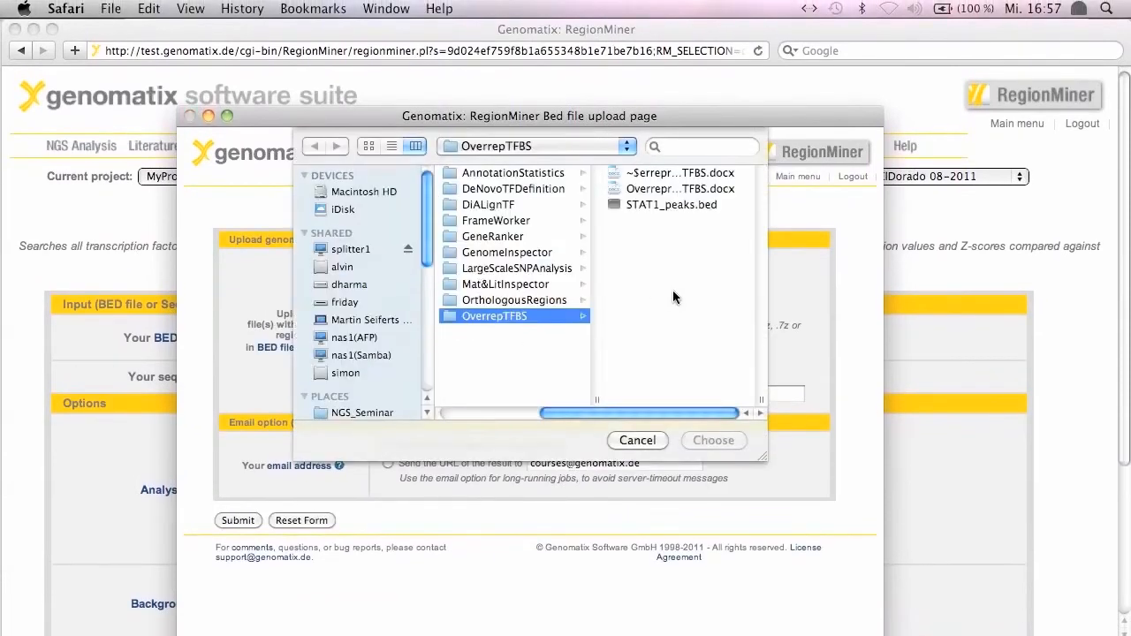
{"action": "left_click", "coordinate": [672, 205]}
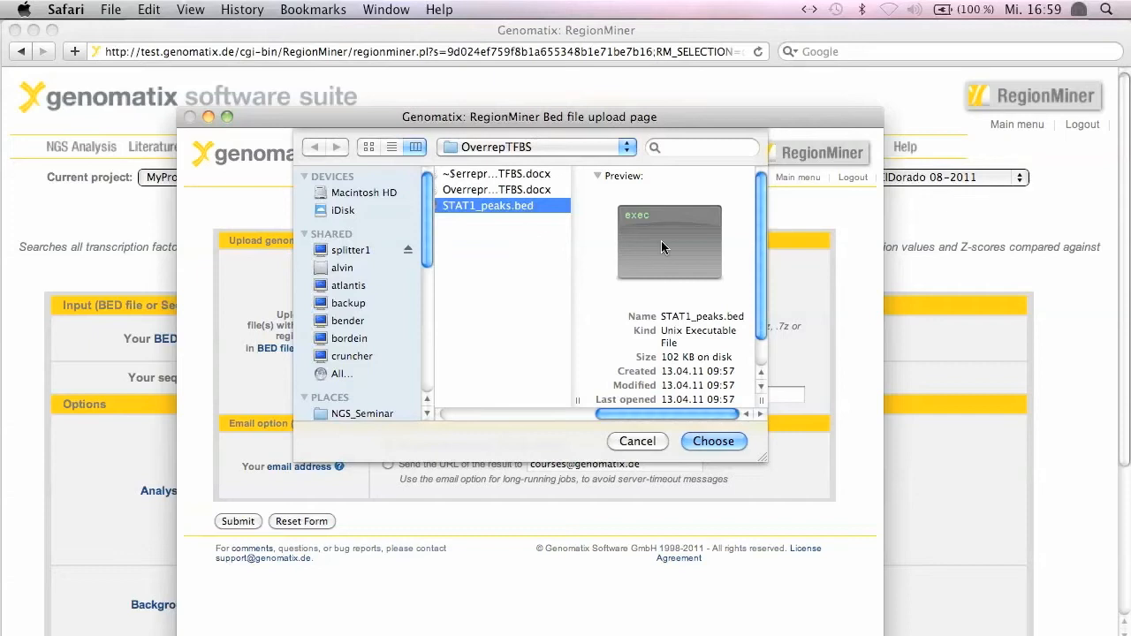
{"action": "mouse_move", "coordinate": [523, 235]}
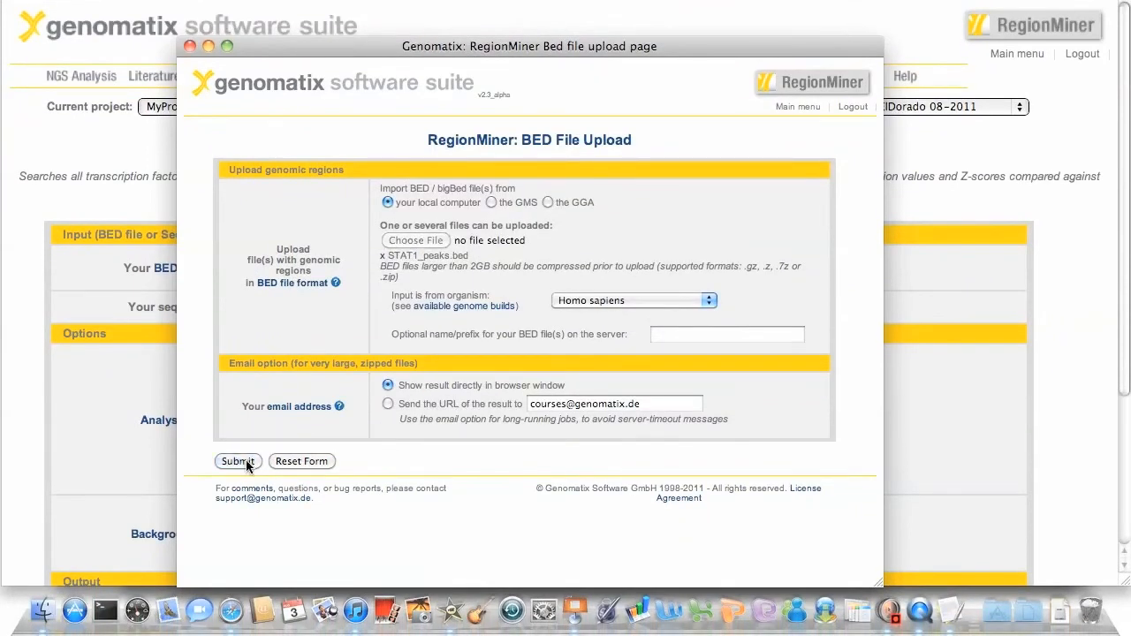
{"action": "left_click", "coordinate": [237, 459]}
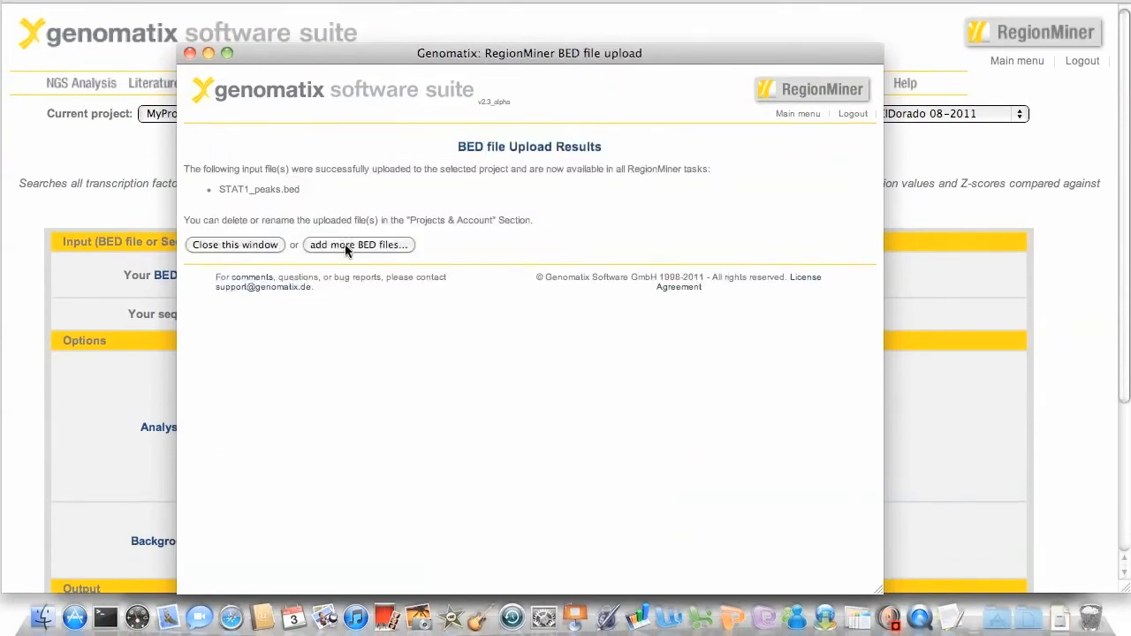
Dismiss the upload results so the form lists STAT1_peaks.bed with 2644 human regions.
{"action": "left_click", "coordinate": [234, 243]}
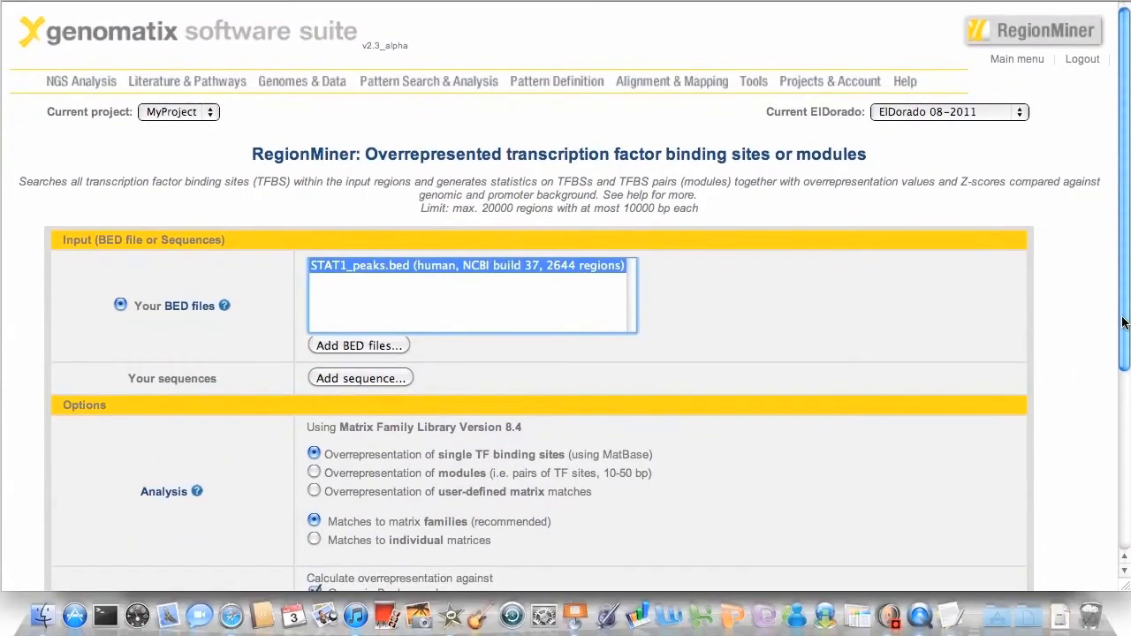
Submit single TF binding site overrepresentation on STAT1_peaks.bed, genomic and promoter backgrounds, result RM_distribution.
{"action": "scroll", "scroll_direction": "down", "scroll_amount": 3}
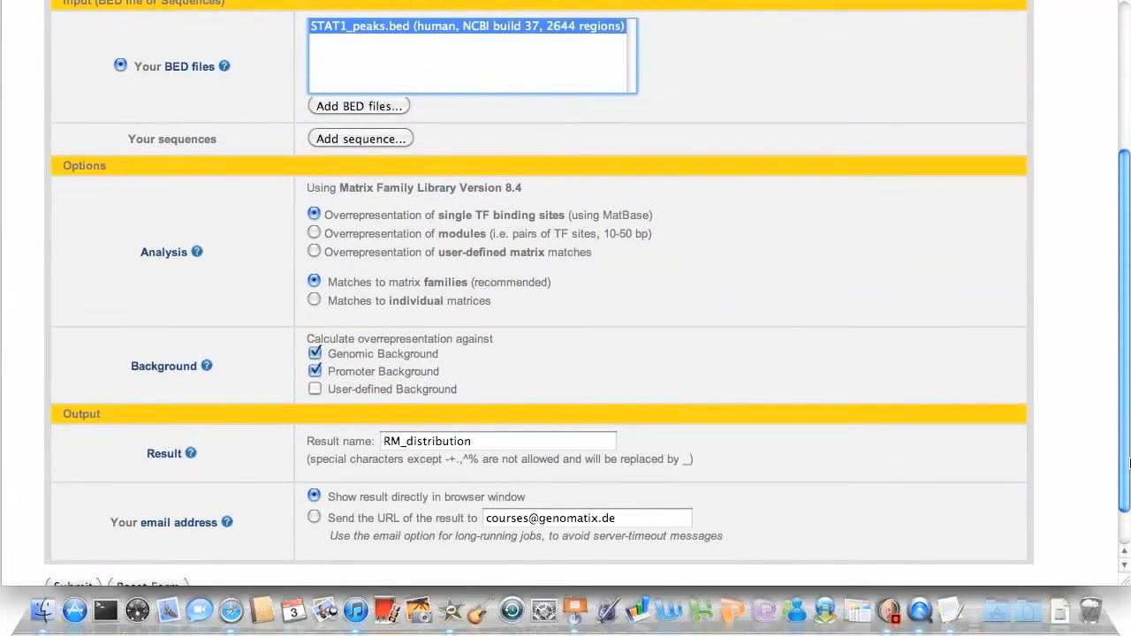
{"action": "scroll", "scroll_direction": "down", "scroll_amount": 3}
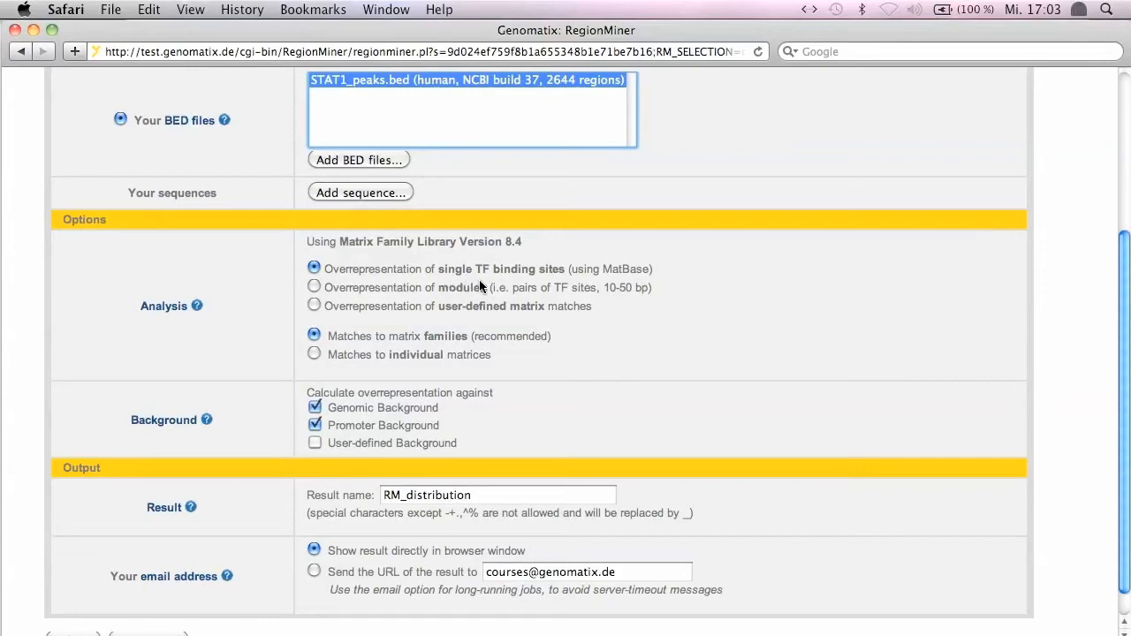
{"action": "mouse_move", "coordinate": [534, 273]}
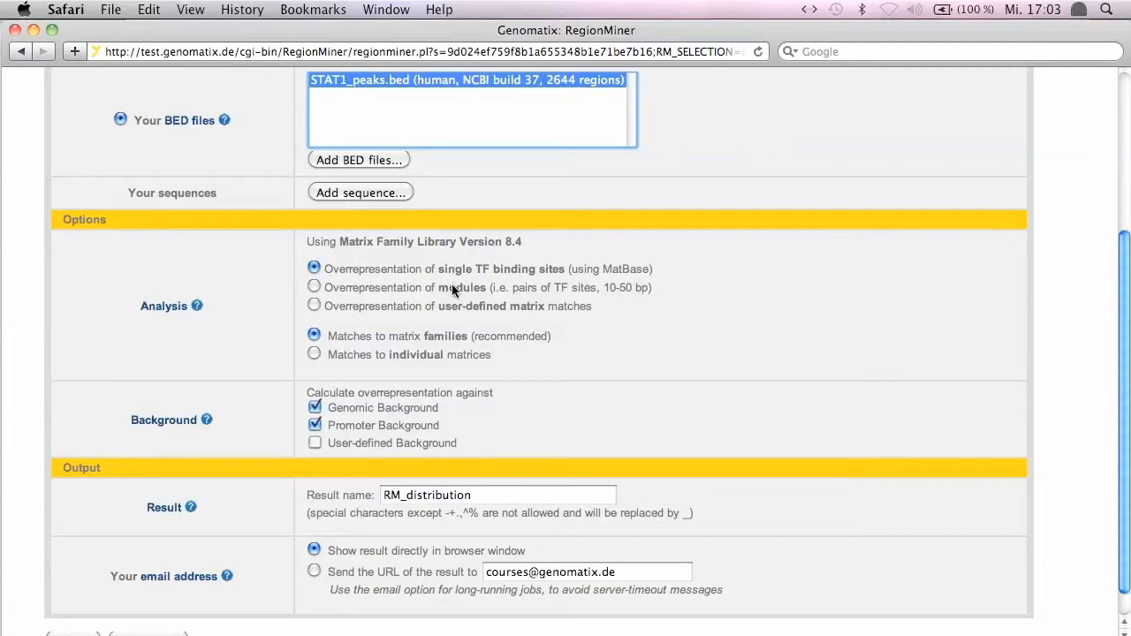
{"action": "mouse_move", "coordinate": [473, 293]}
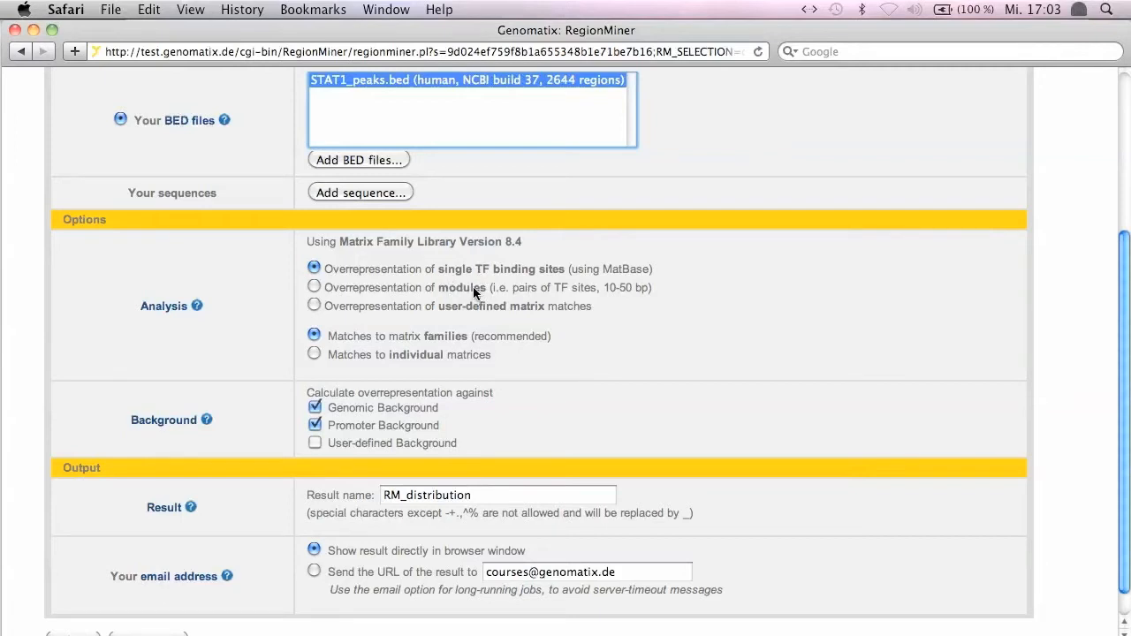
{"action": "mouse_move", "coordinate": [486, 314]}
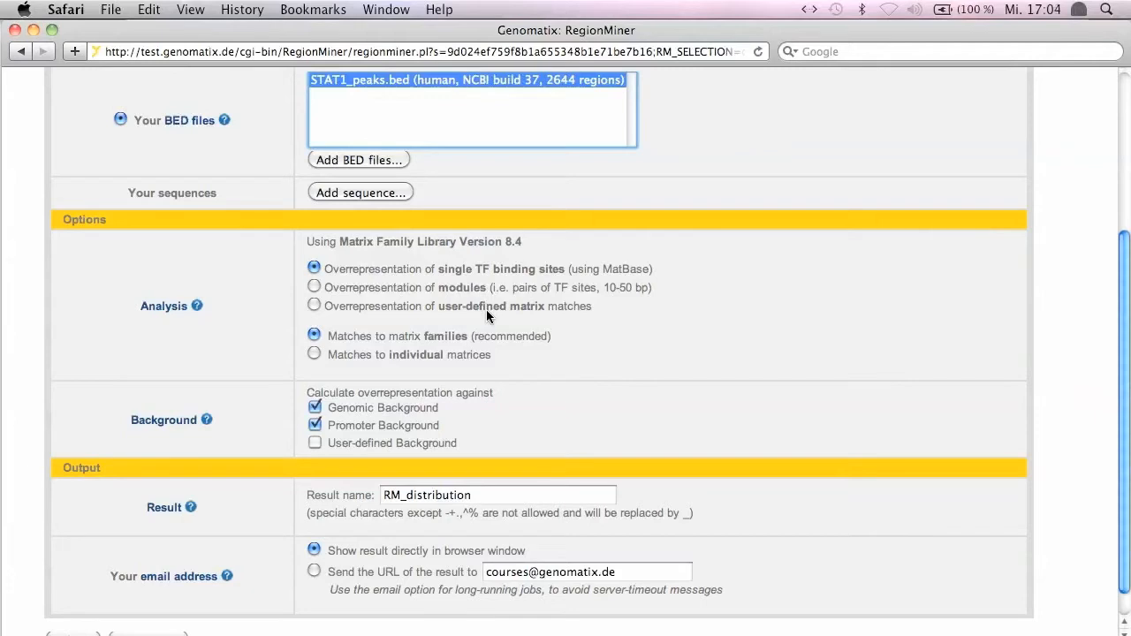
{"action": "scroll", "scroll_direction": "down", "scroll_amount": 3}
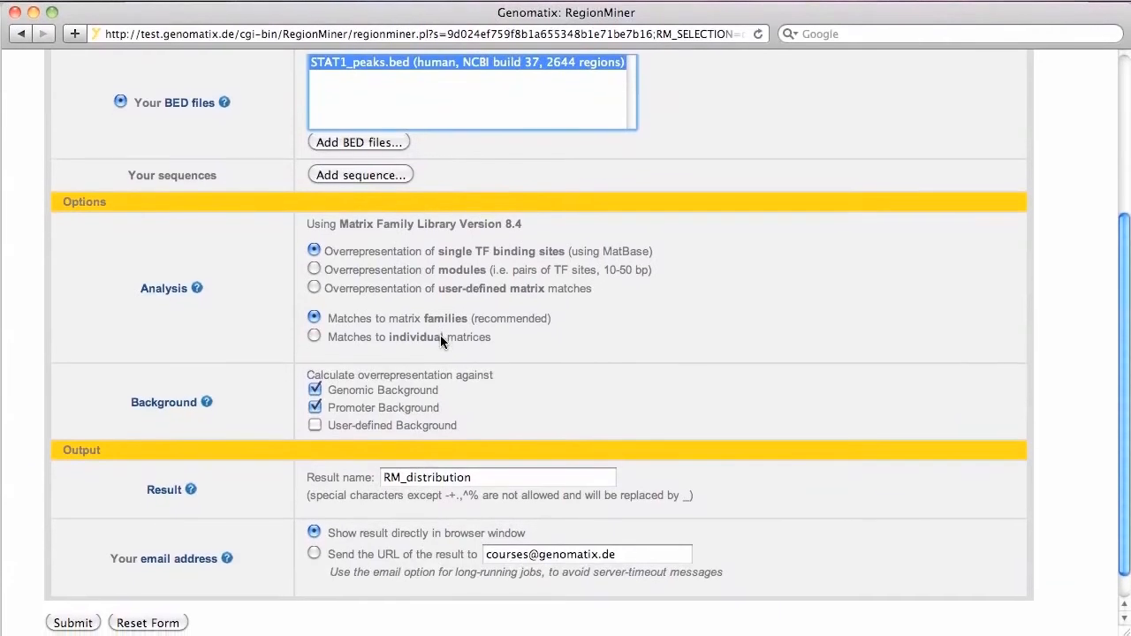
{"action": "scroll", "scroll_direction": "down", "scroll_amount": 3}
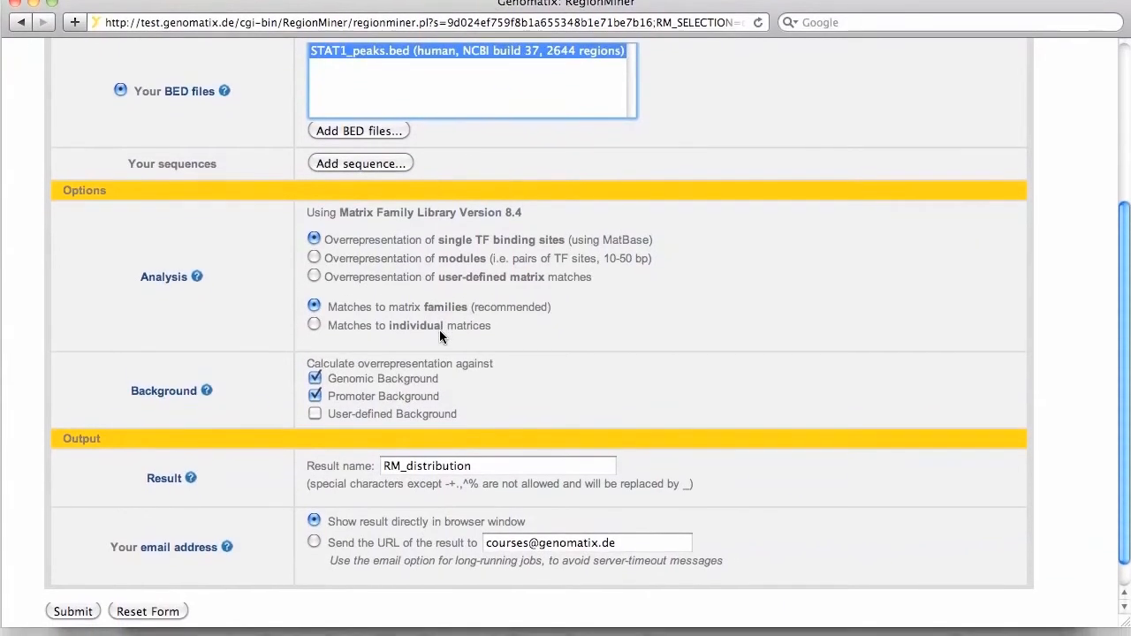
{"action": "scroll", "scroll_direction": "down", "scroll_amount": 3}
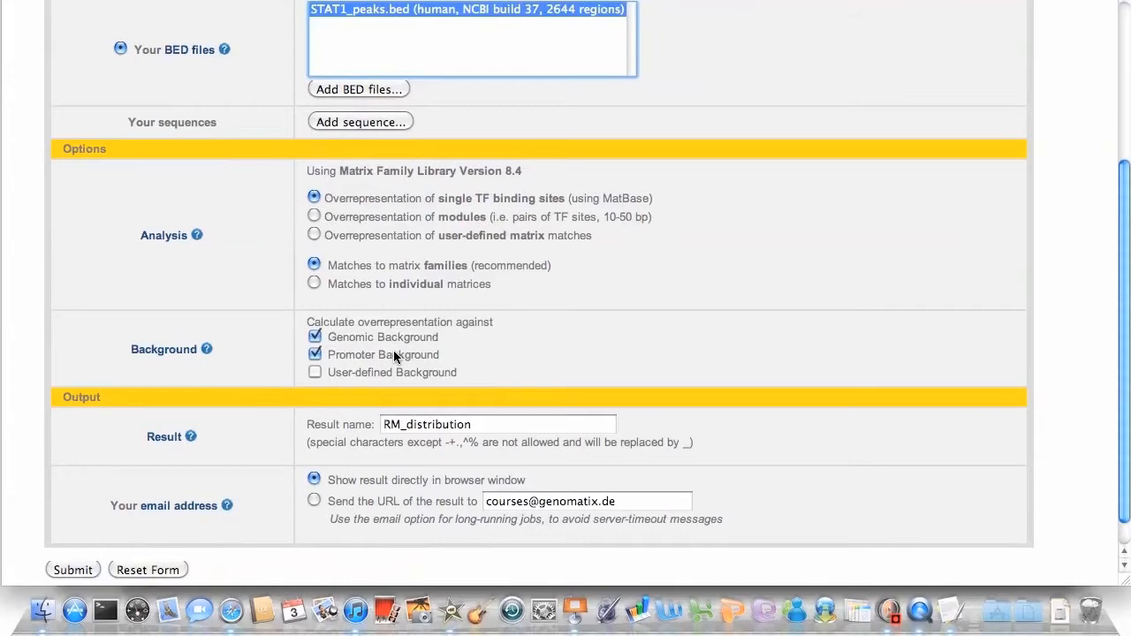
{"action": "mouse_move", "coordinate": [396, 364]}
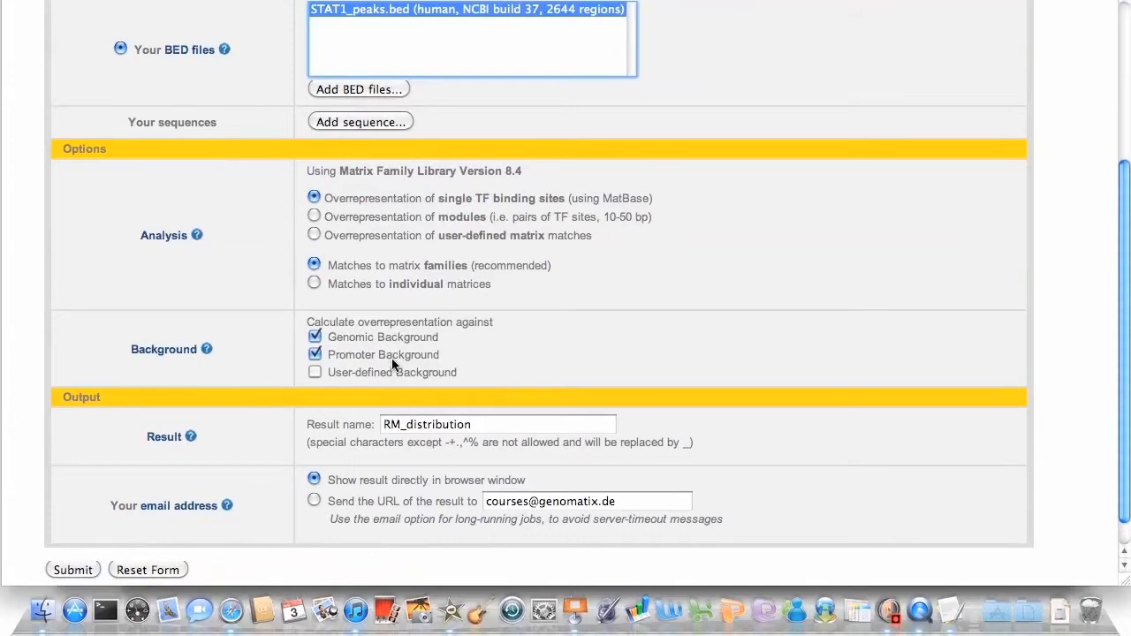
{"action": "mouse_move", "coordinate": [396, 382]}
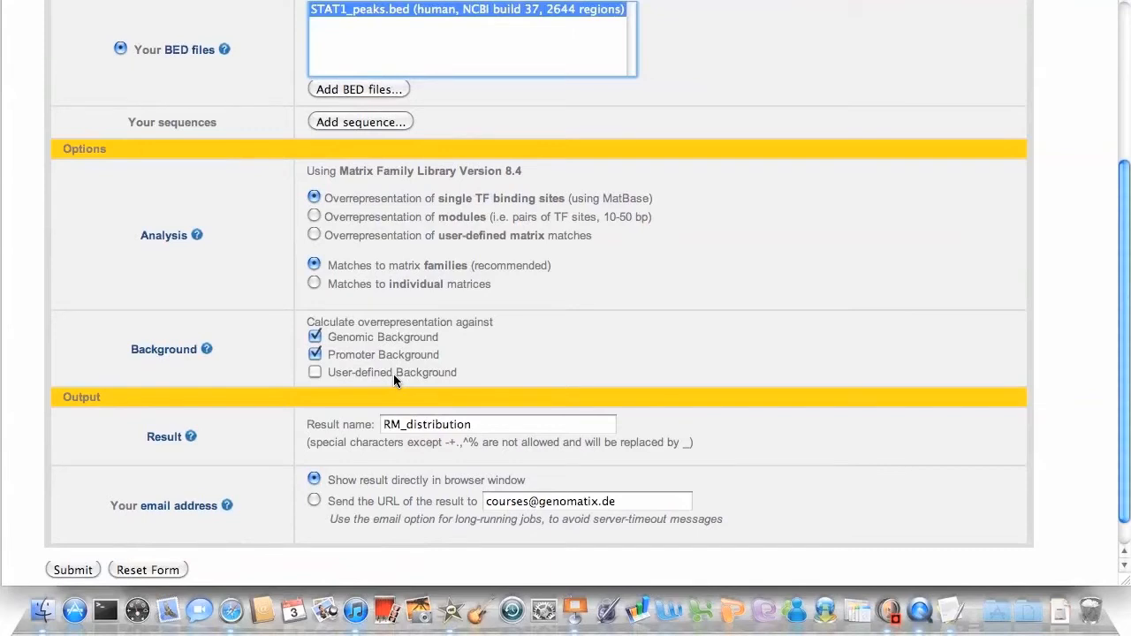
{"action": "mouse_move", "coordinate": [353, 389]}
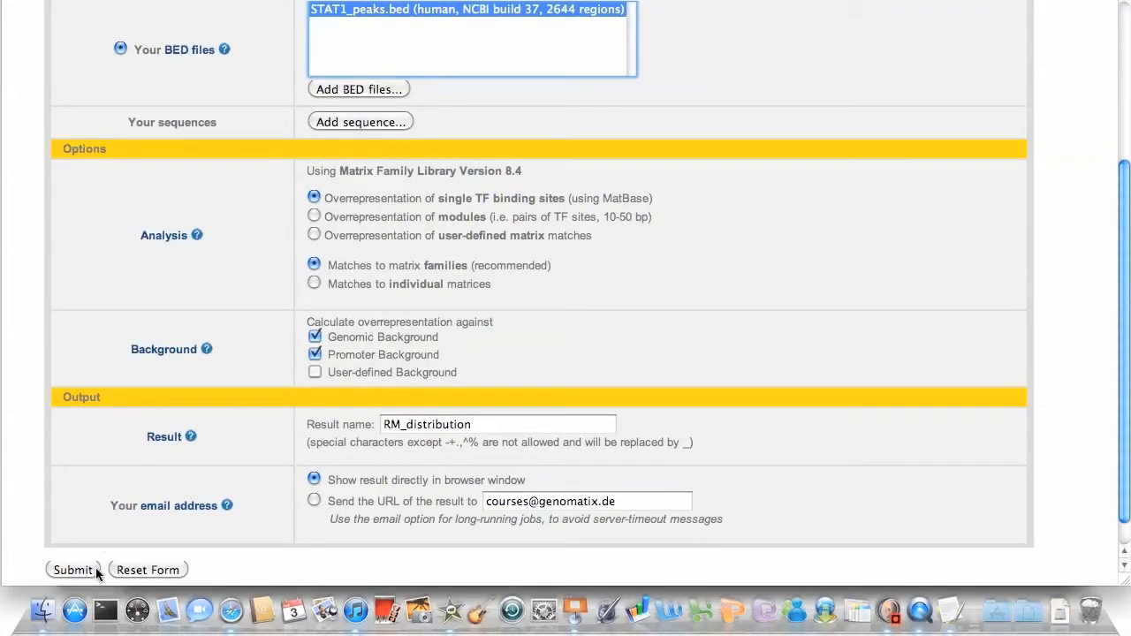
{"action": "left_click", "coordinate": [74, 569]}
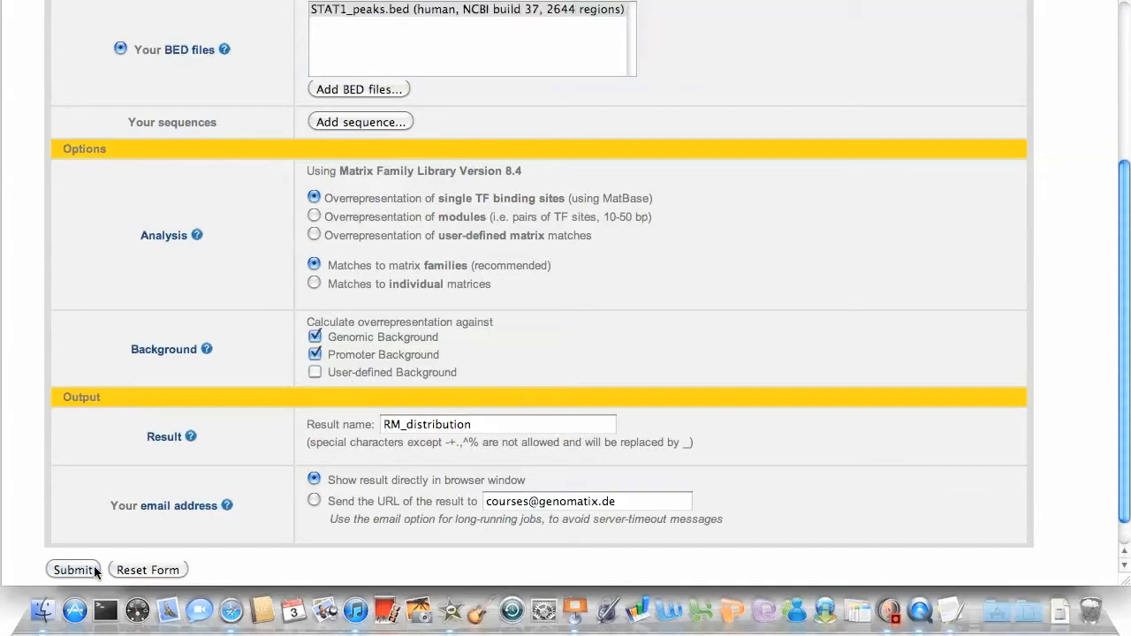
Review the Listing of all TF Families table, where V$STAT ranks first by genomic Z-score.
{"action": "left_click", "coordinate": [74, 569]}
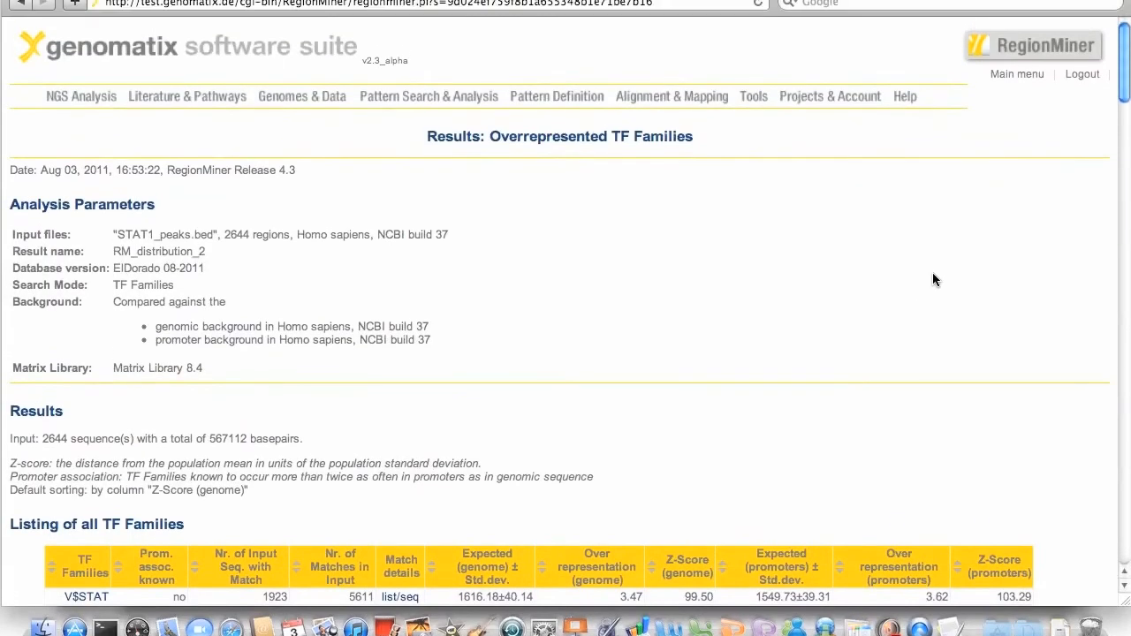
{"action": "scroll", "scroll_direction": "down", "scroll_amount": 3}
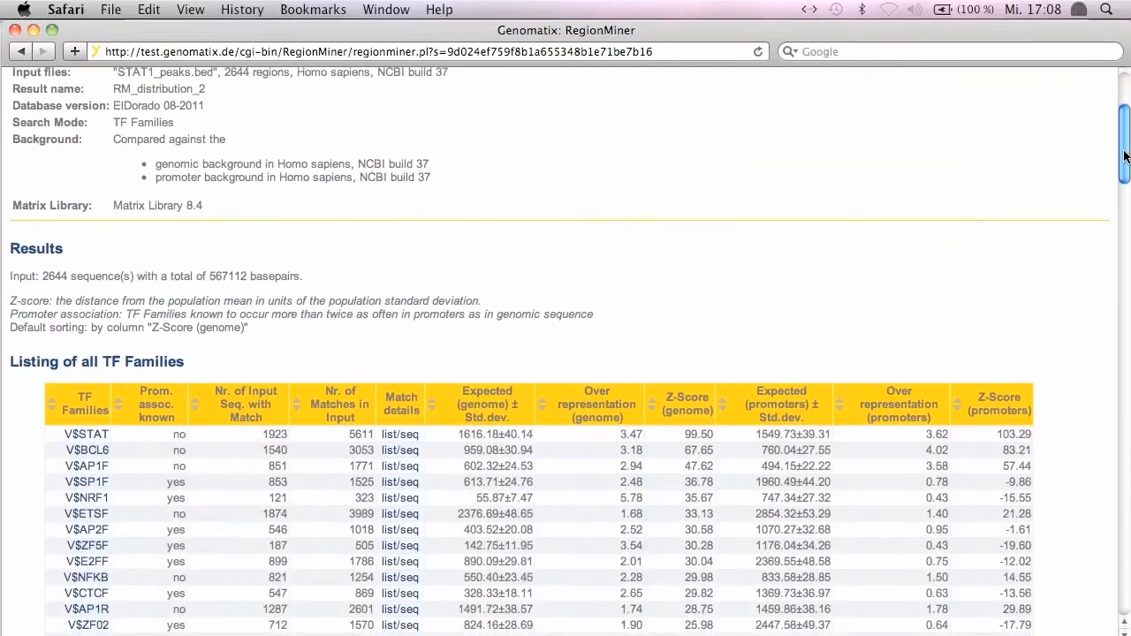
{"action": "scroll", "scroll_direction": "down", "scroll_amount": 3}
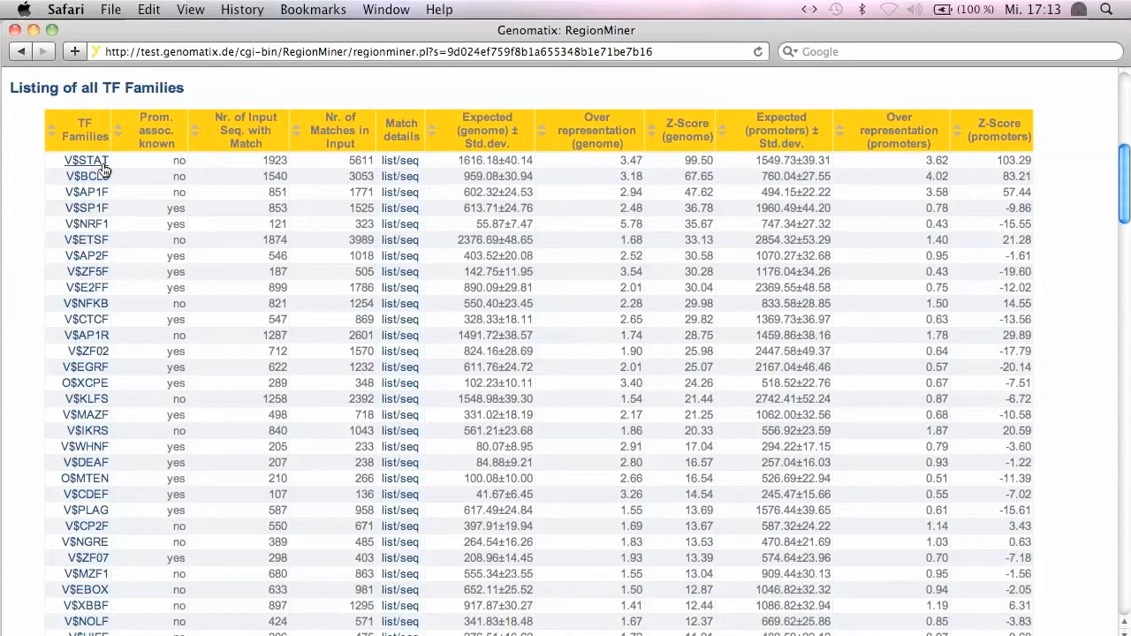
{"action": "mouse_move", "coordinate": [273, 181]}
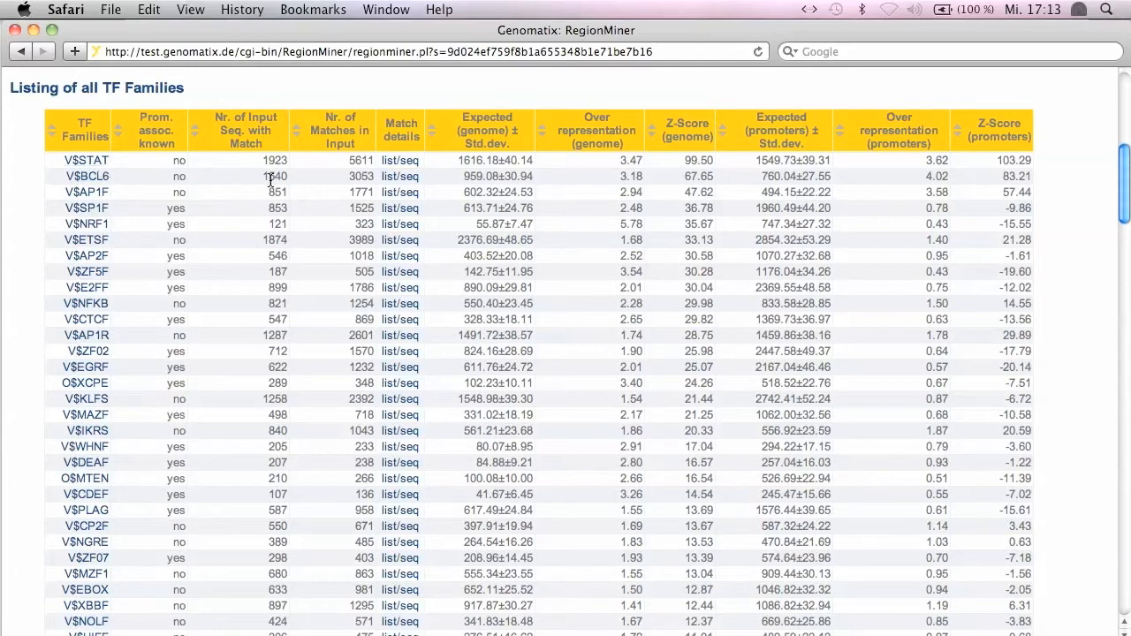
{"action": "mouse_move", "coordinate": [258, 168]}
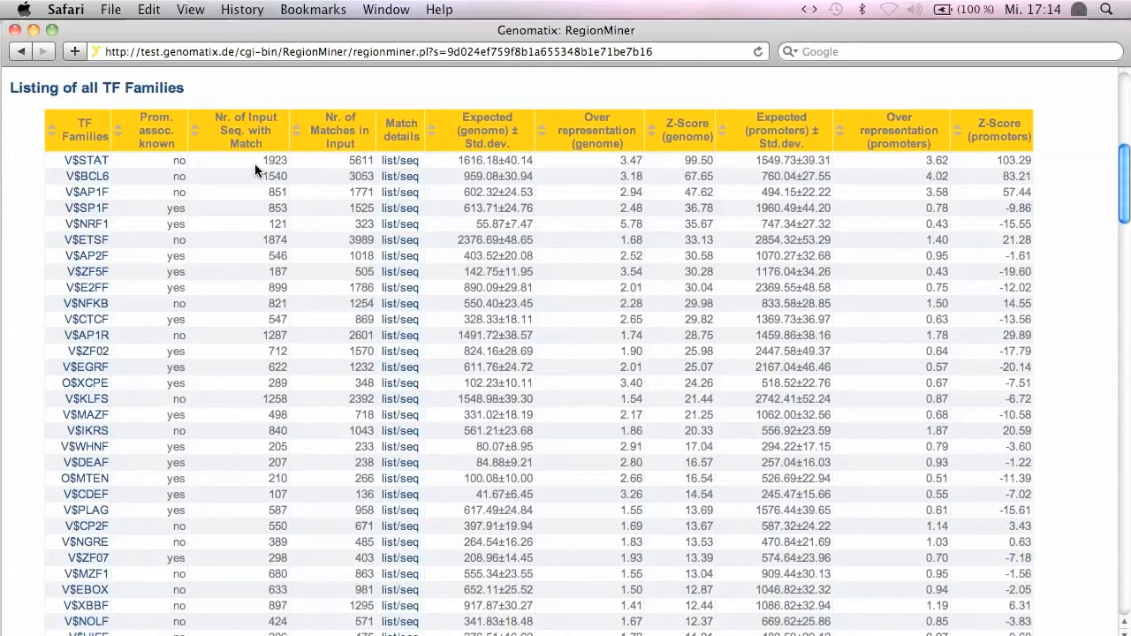
{"action": "mouse_move", "coordinate": [576, 173]}
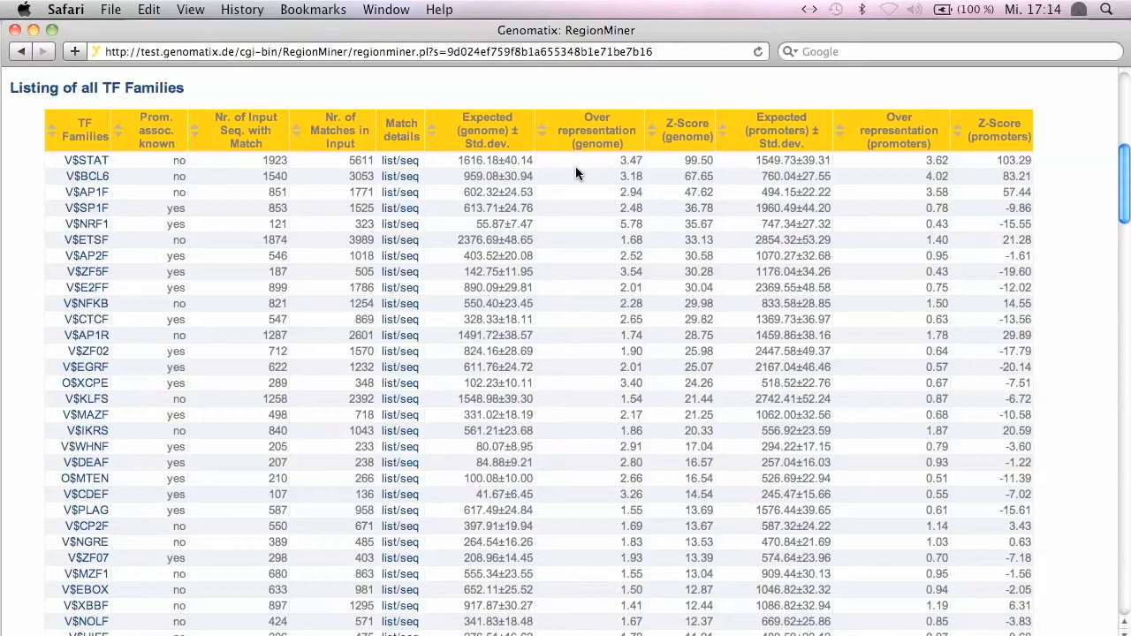
{"action": "mouse_move", "coordinate": [581, 173]}
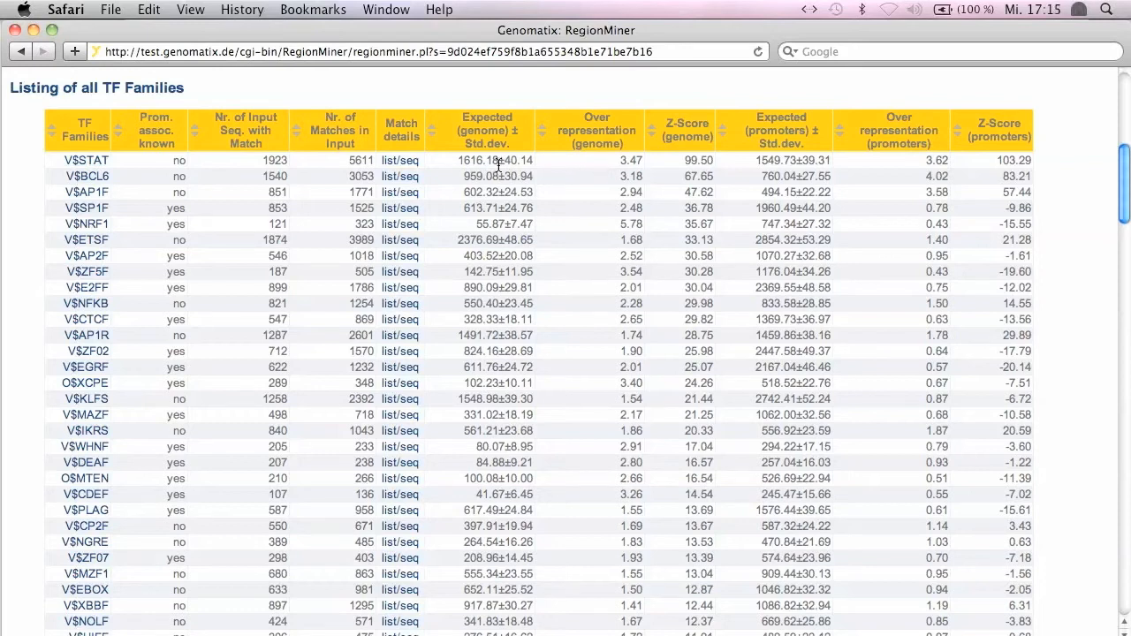
{"action": "mouse_move", "coordinate": [499, 167]}
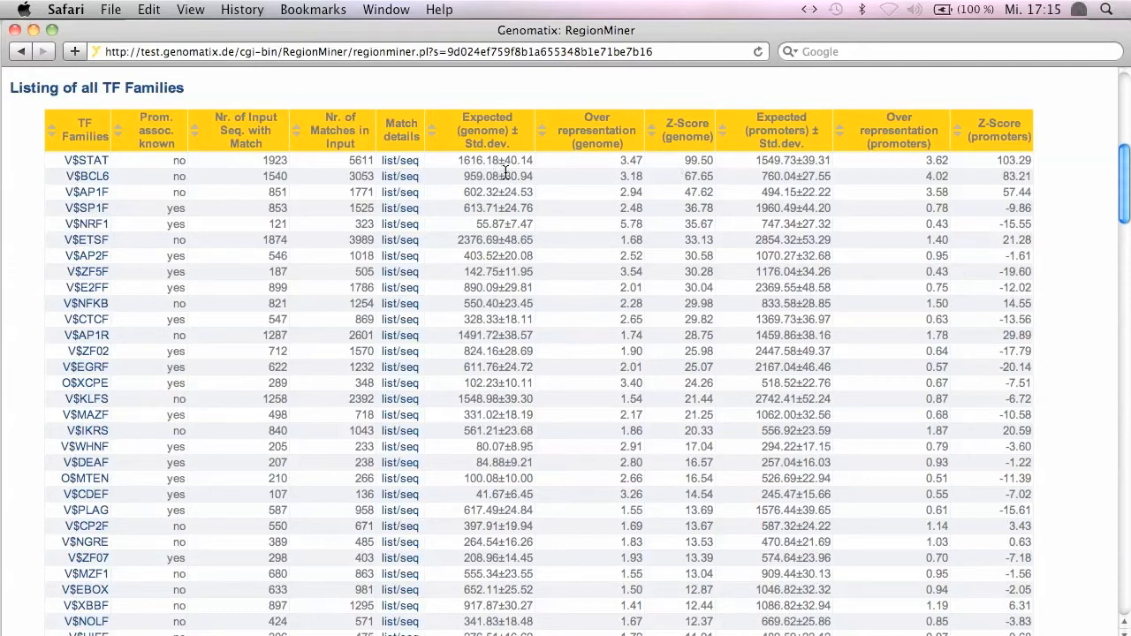
{"action": "mouse_move", "coordinate": [371, 166]}
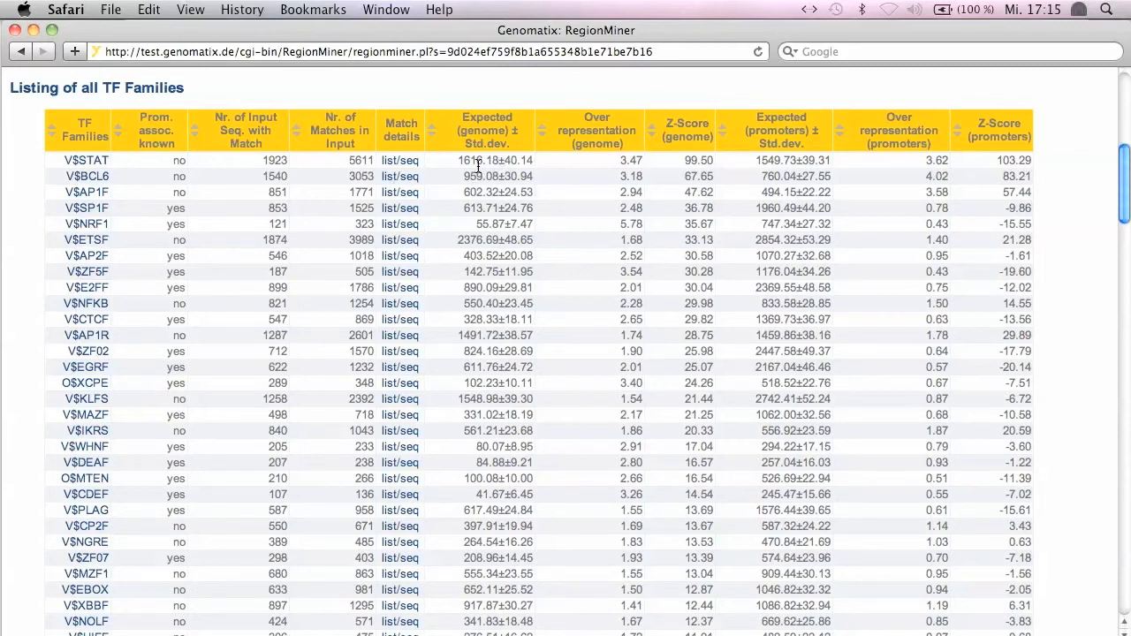
{"action": "mouse_move", "coordinate": [863, 180]}
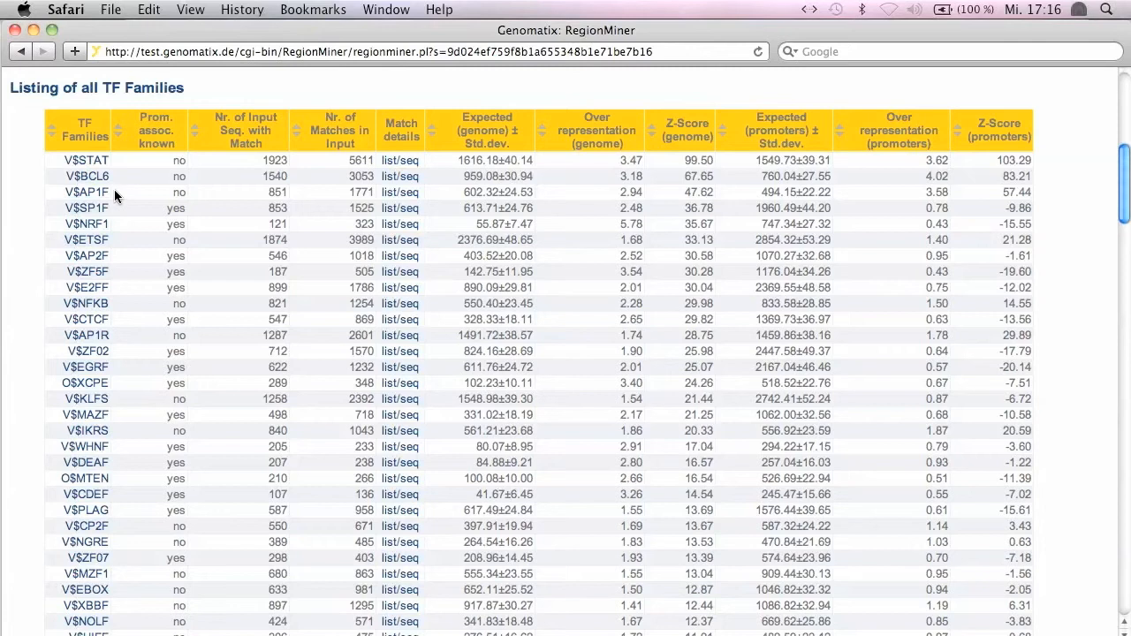
{"action": "mouse_move", "coordinate": [162, 167]}
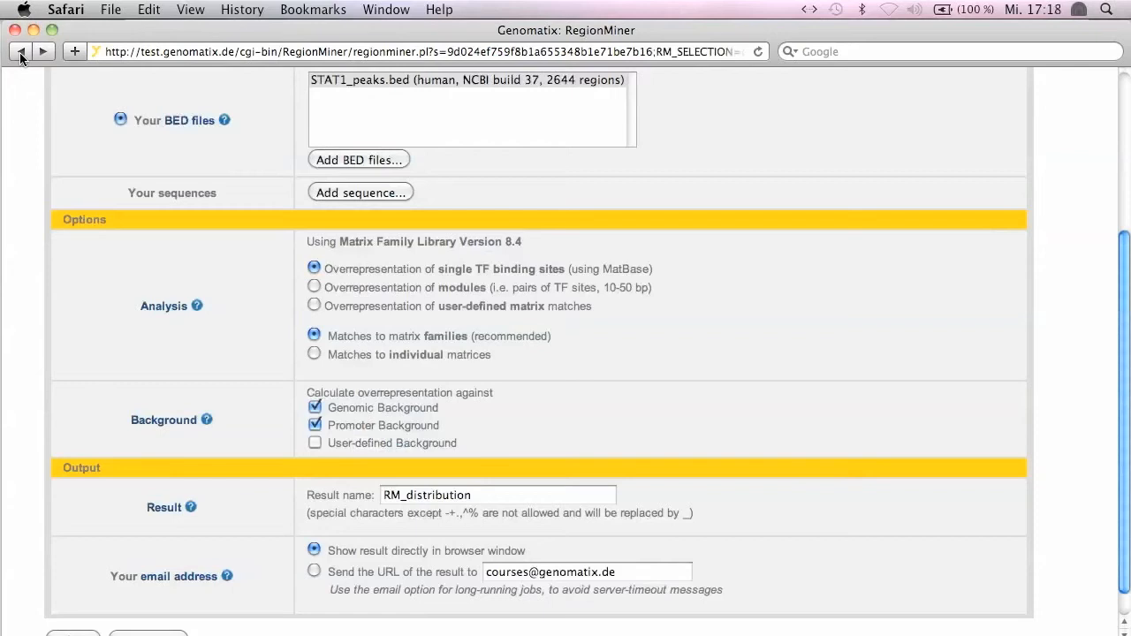
{"action": "mouse_move", "coordinate": [315, 293]}
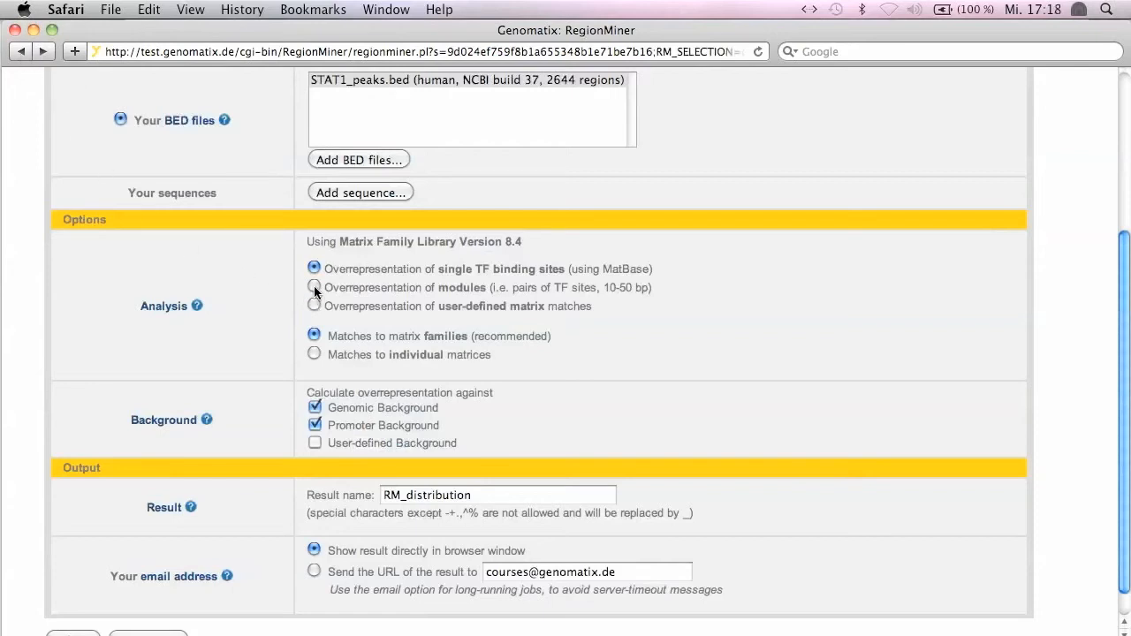
Switch the analysis type to overrepresentation of modules (TF site pairs, 10-50 bp).
{"action": "left_click", "coordinate": [315, 286]}
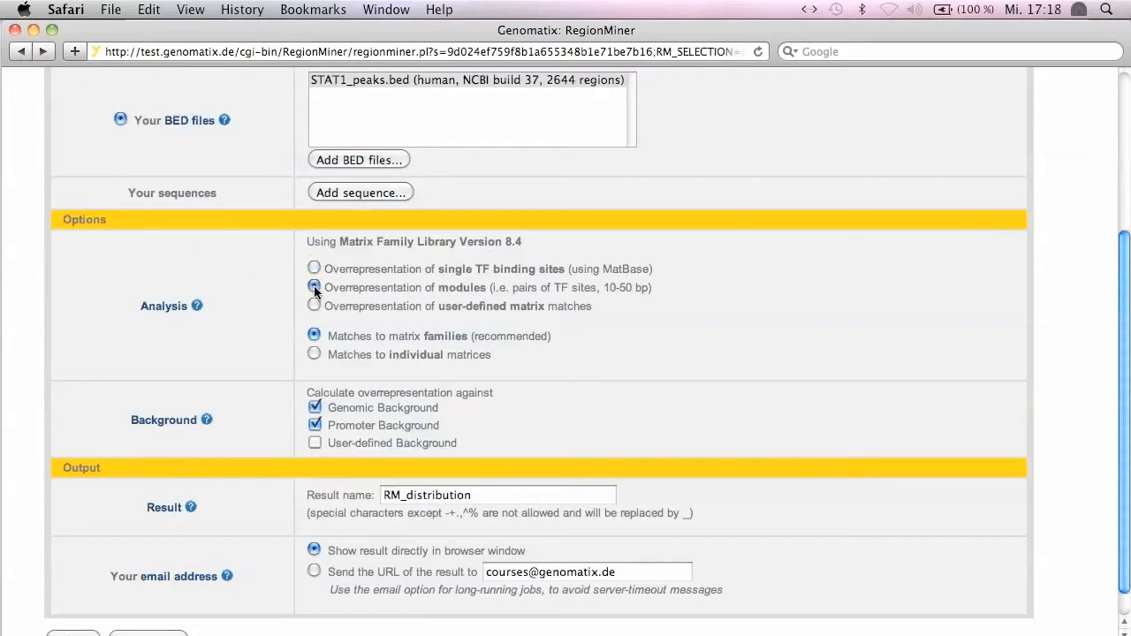
{"action": "left_click", "coordinate": [314, 286]}
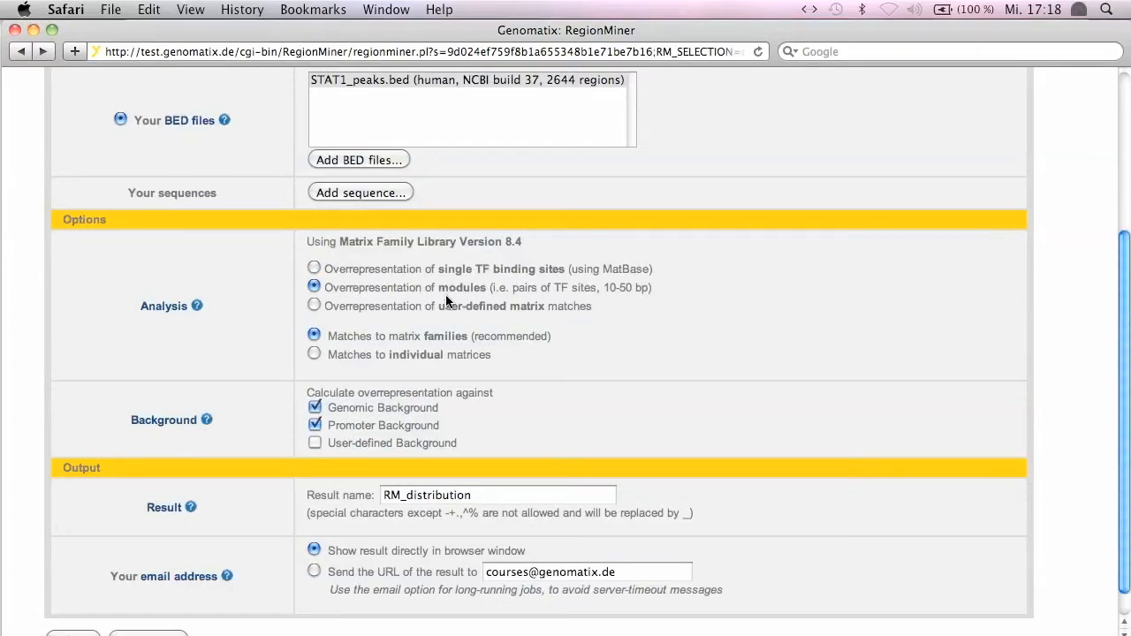
{"action": "scroll", "scroll_direction": "down", "scroll_amount": 3}
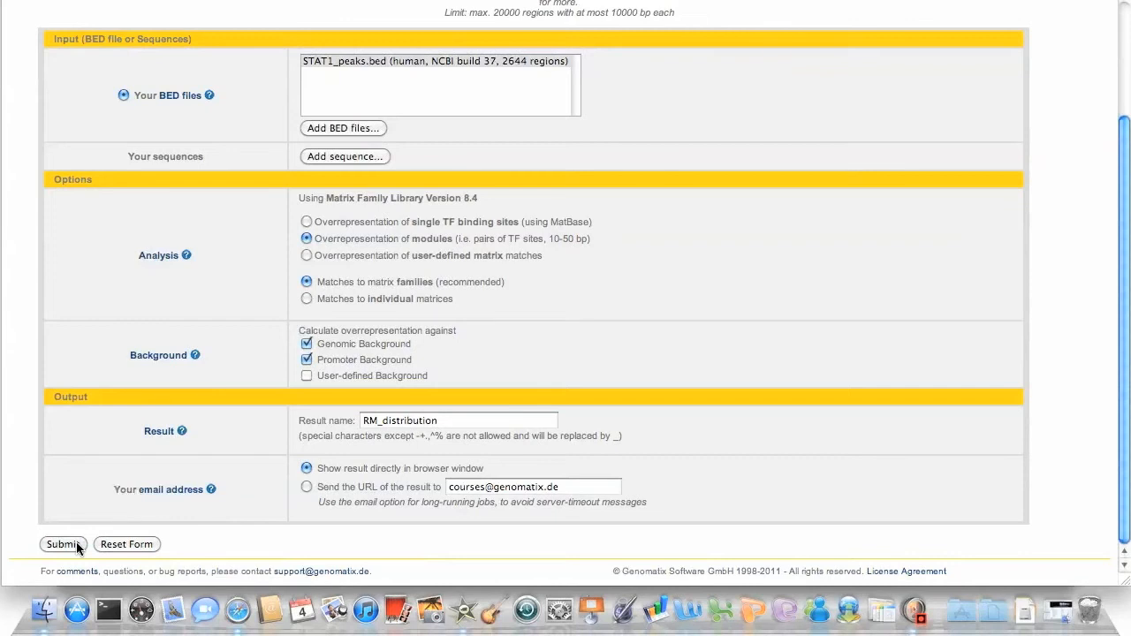
Submit the module settings and run the module search with V$STAT as partner.
{"action": "left_click", "coordinate": [64, 545]}
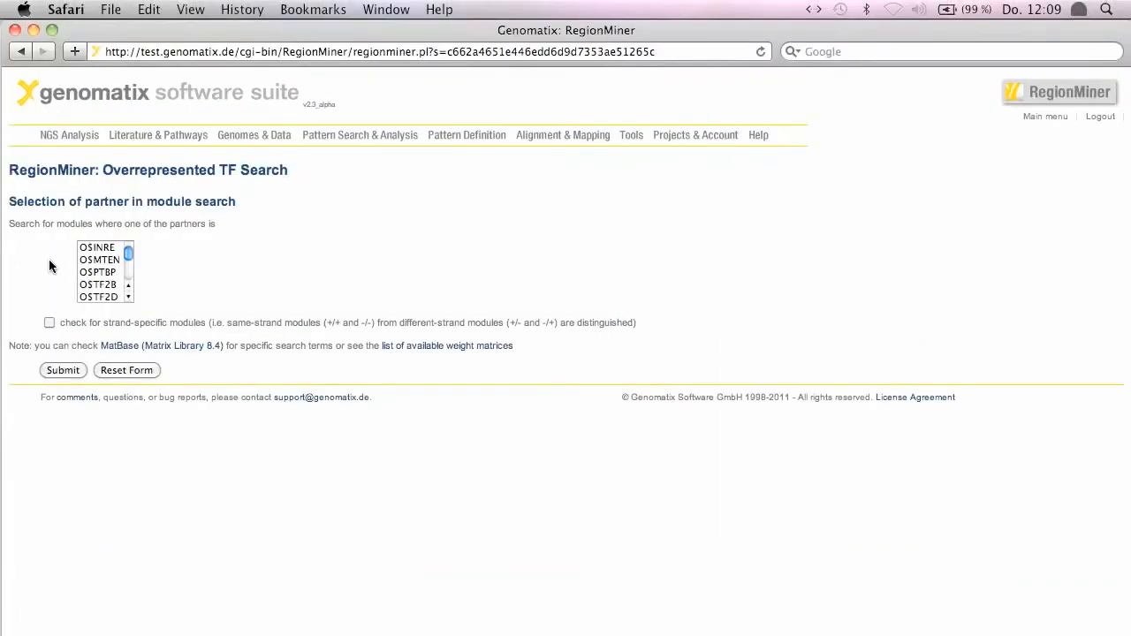
{"action": "mouse_move", "coordinate": [69, 299]}
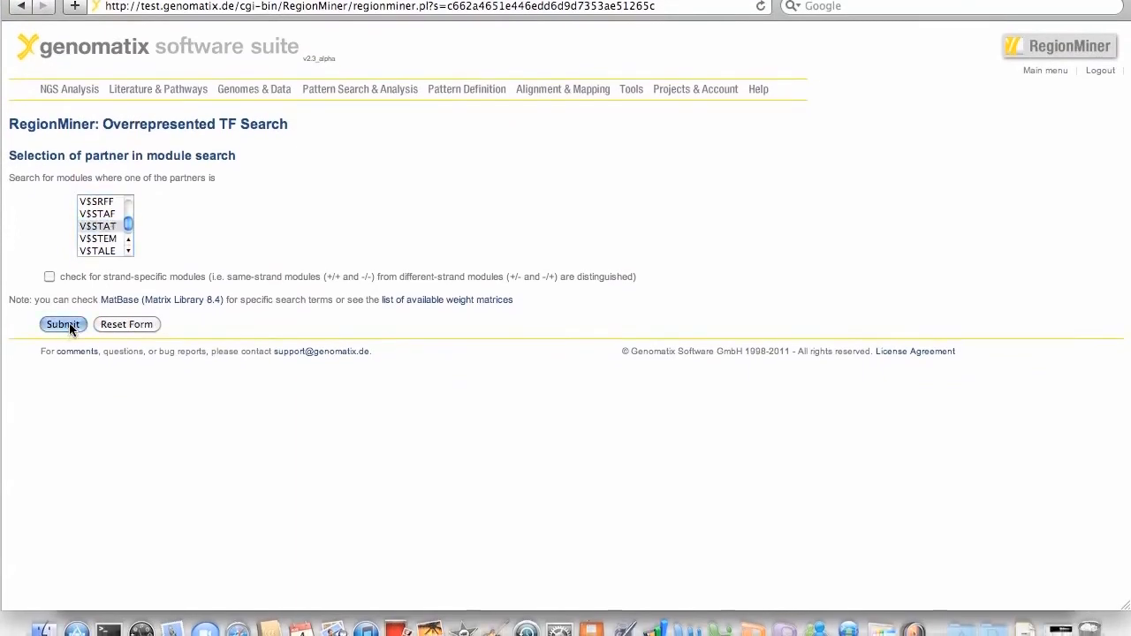
{"action": "left_click", "coordinate": [64, 324]}
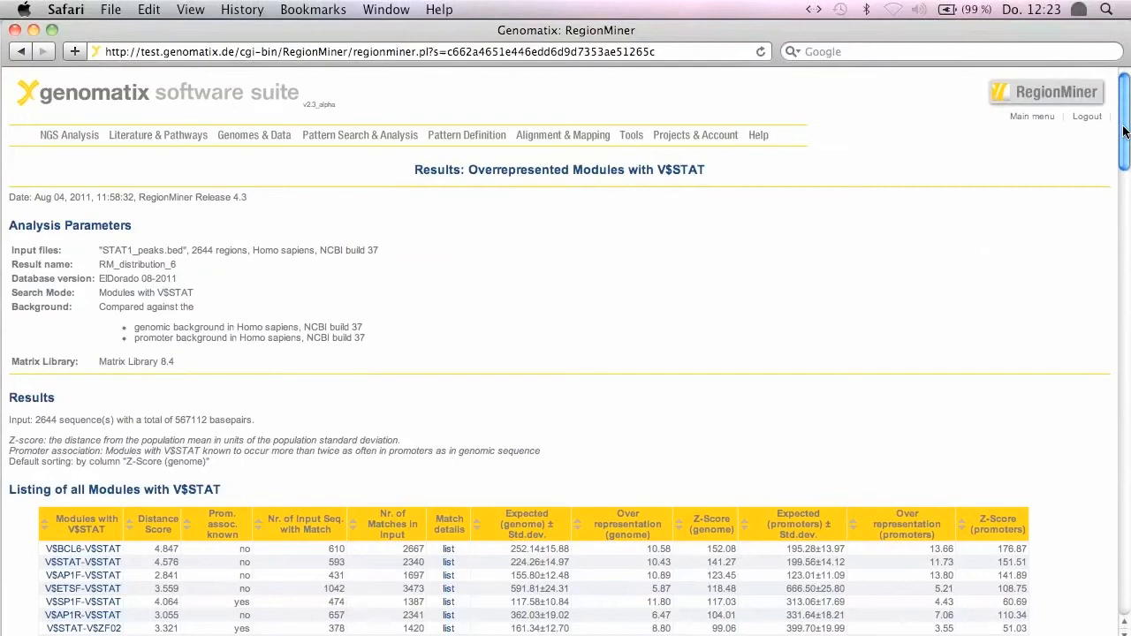
Review the modules-with-V$STAT listing and list match details for the V$STAT-V$STAT module.
{"action": "scroll", "scroll_direction": "down", "scroll_amount": 3}
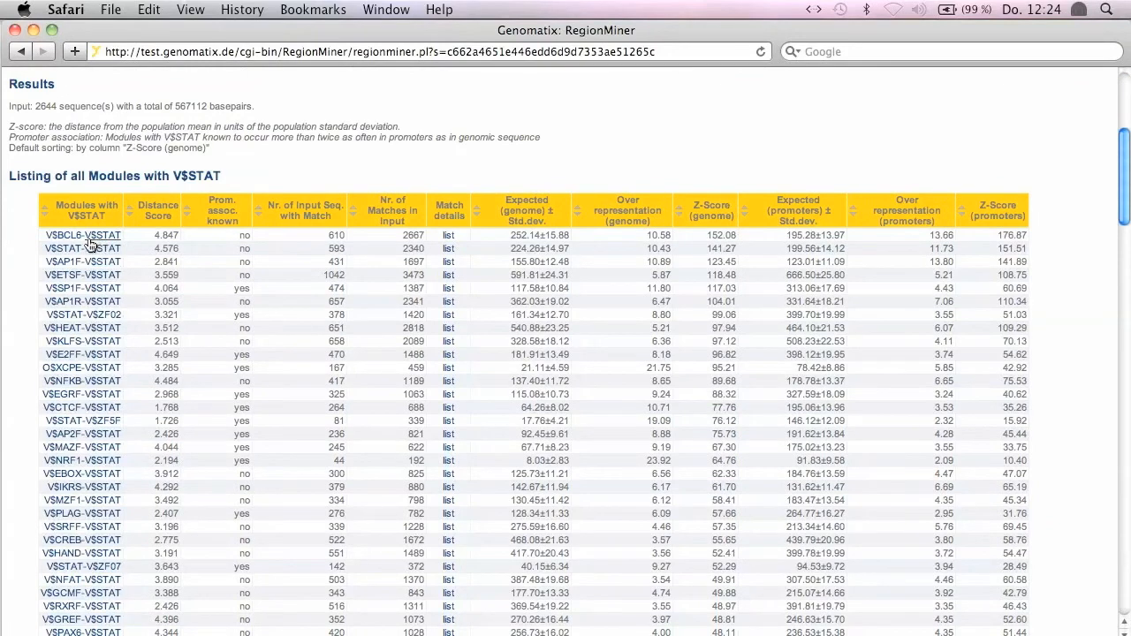
{"action": "mouse_move", "coordinate": [122, 258]}
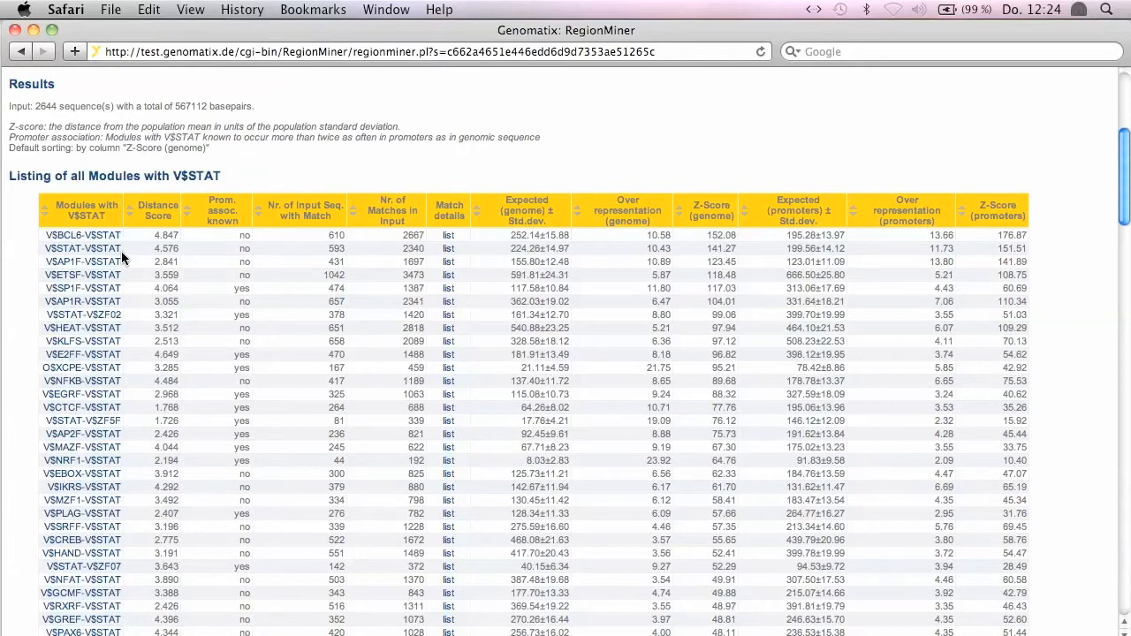
{"action": "mouse_move", "coordinate": [152, 247]}
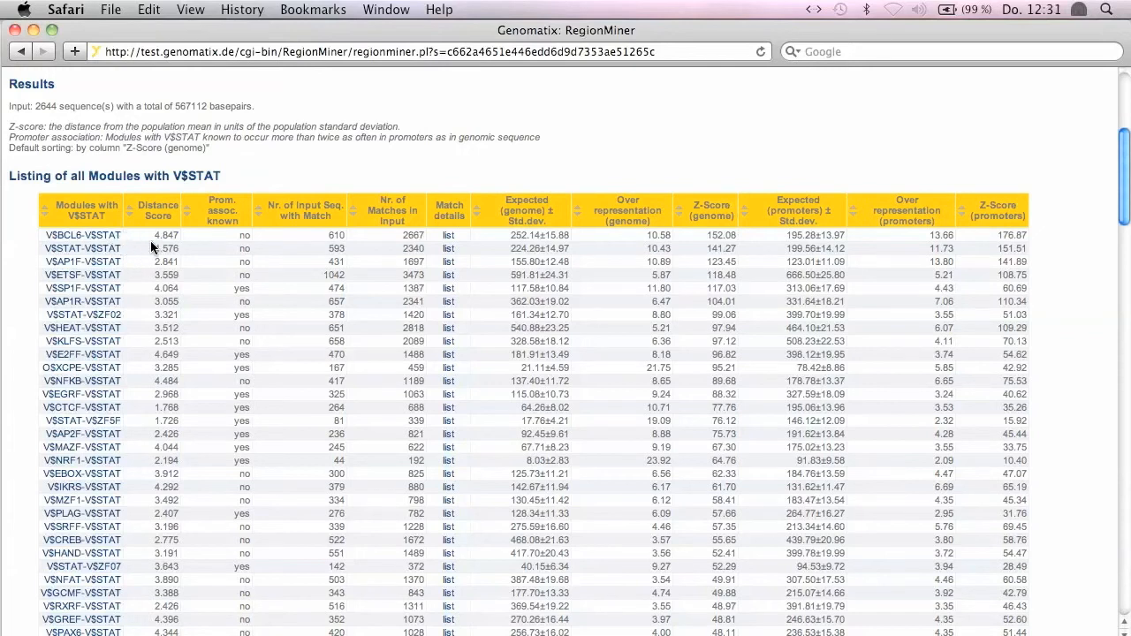
{"action": "mouse_move", "coordinate": [195, 237]}
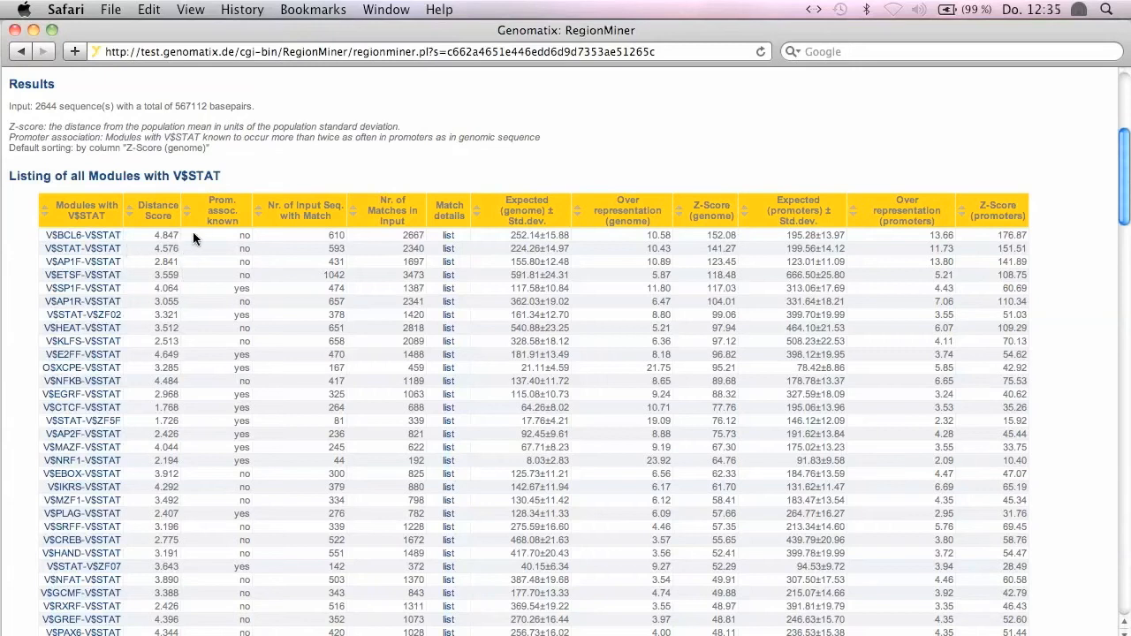
{"action": "mouse_move", "coordinate": [116, 252]}
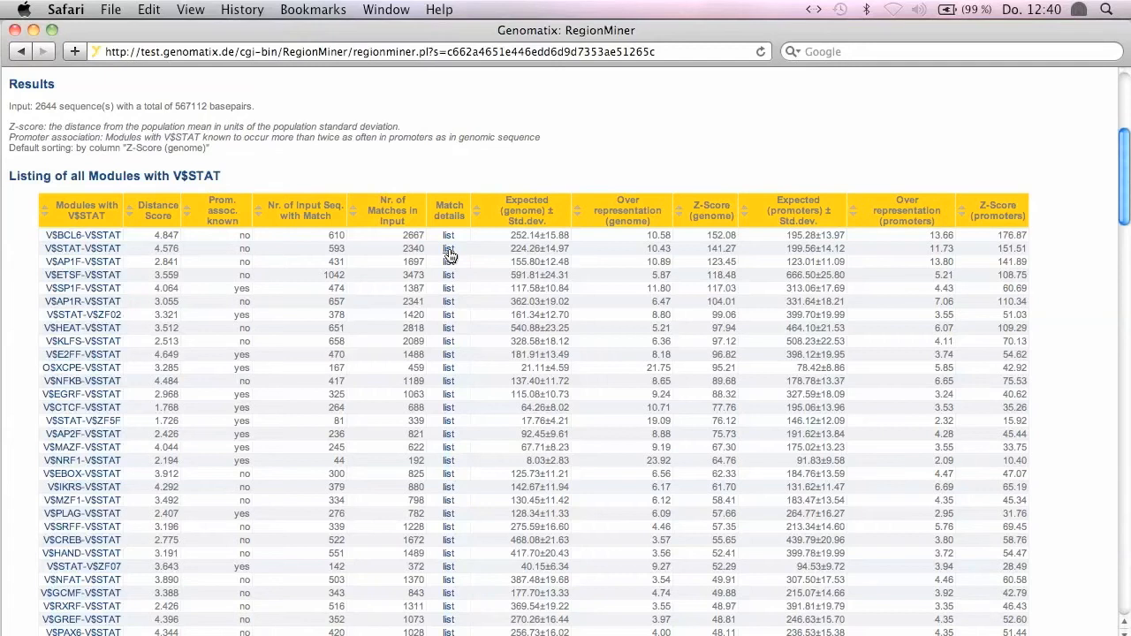
{"action": "left_click", "coordinate": [449, 247]}
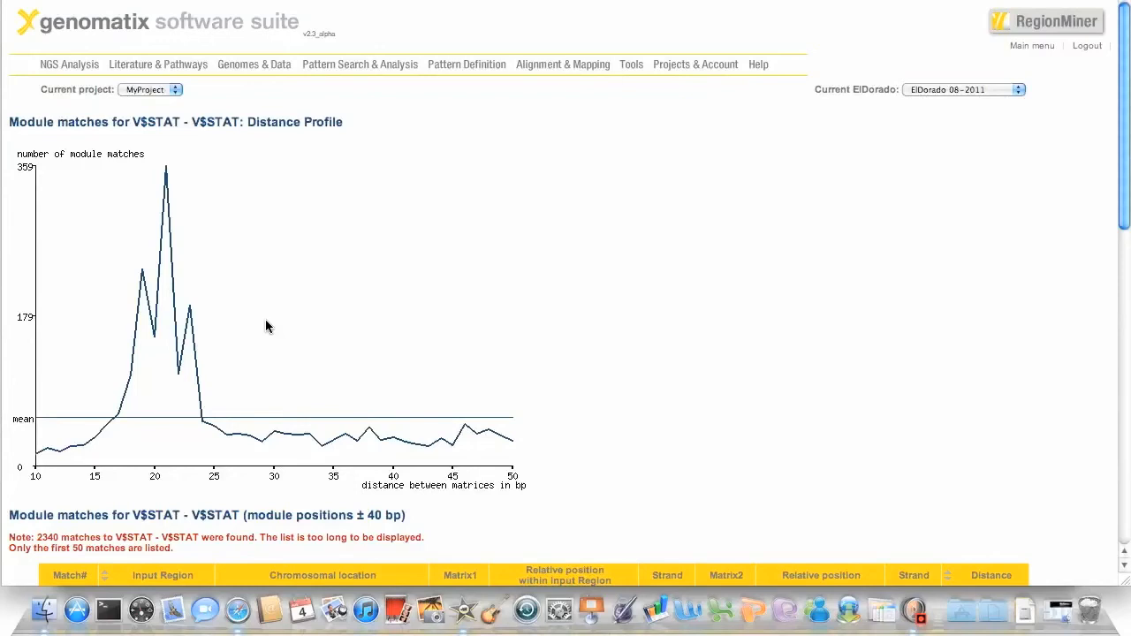
{"action": "mouse_move", "coordinate": [159, 353]}
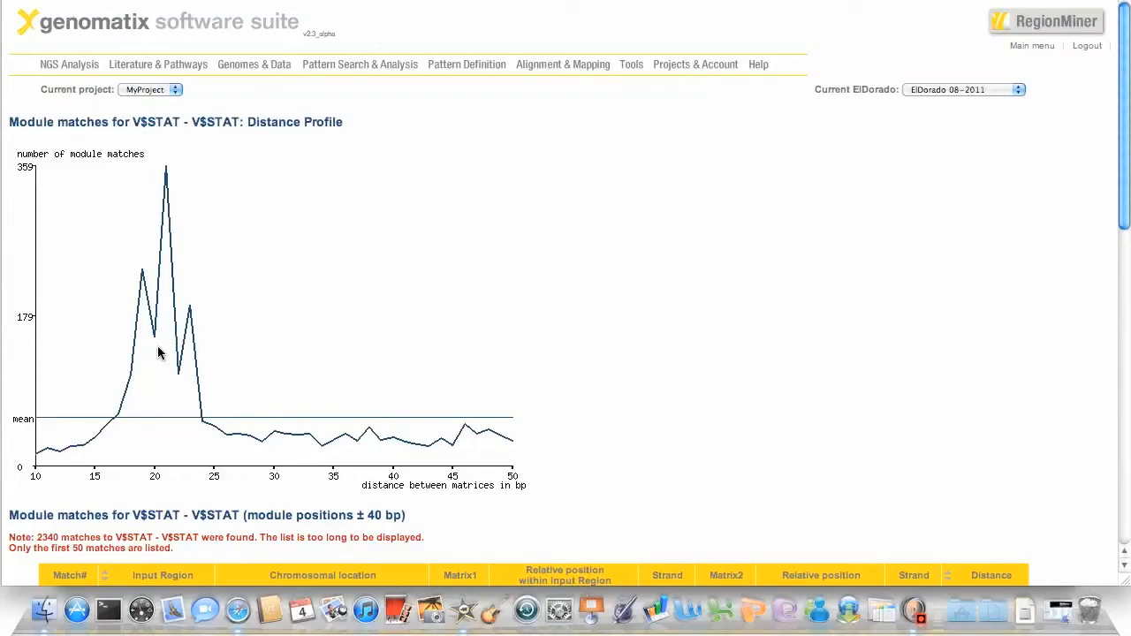
{"action": "mouse_move", "coordinate": [190, 398]}
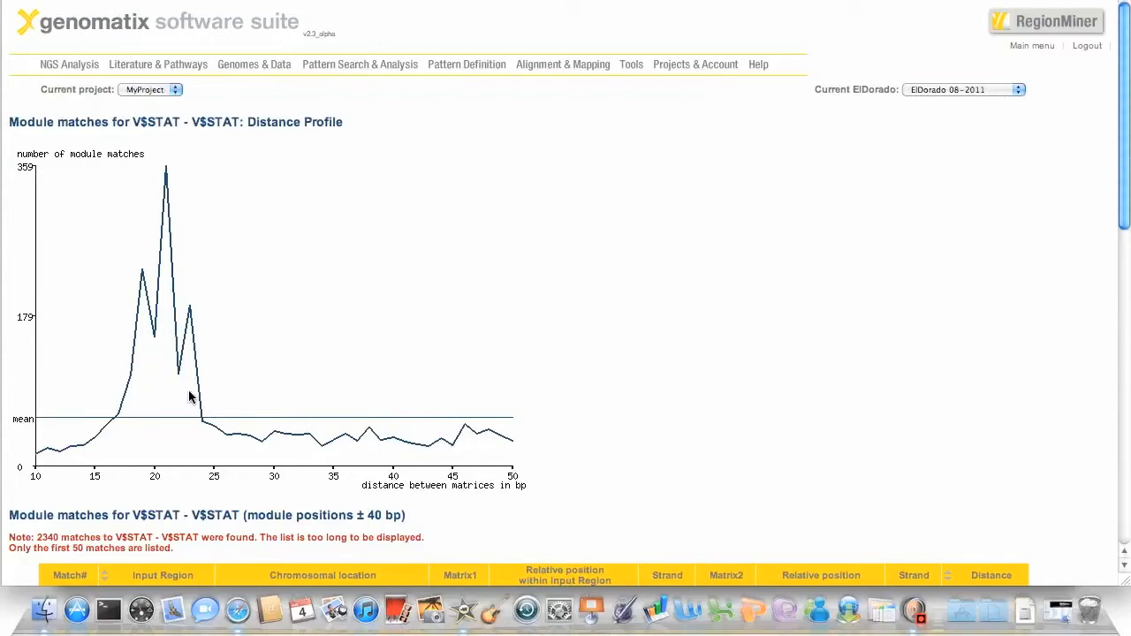
{"action": "mouse_move", "coordinate": [202, 481]}
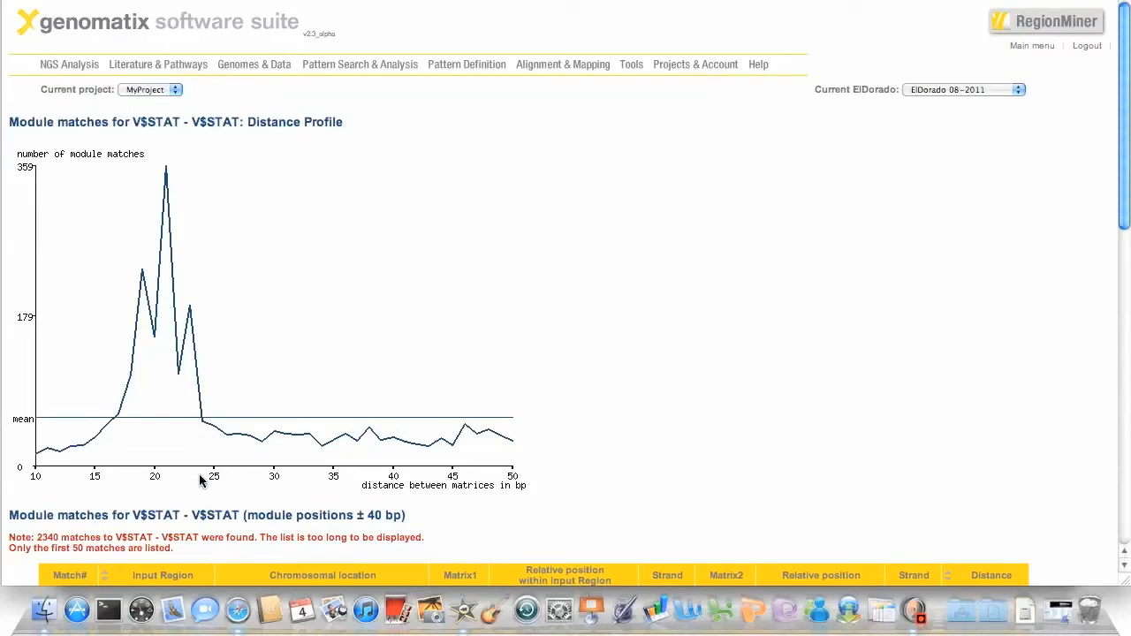
{"action": "mouse_move", "coordinate": [316, 492]}
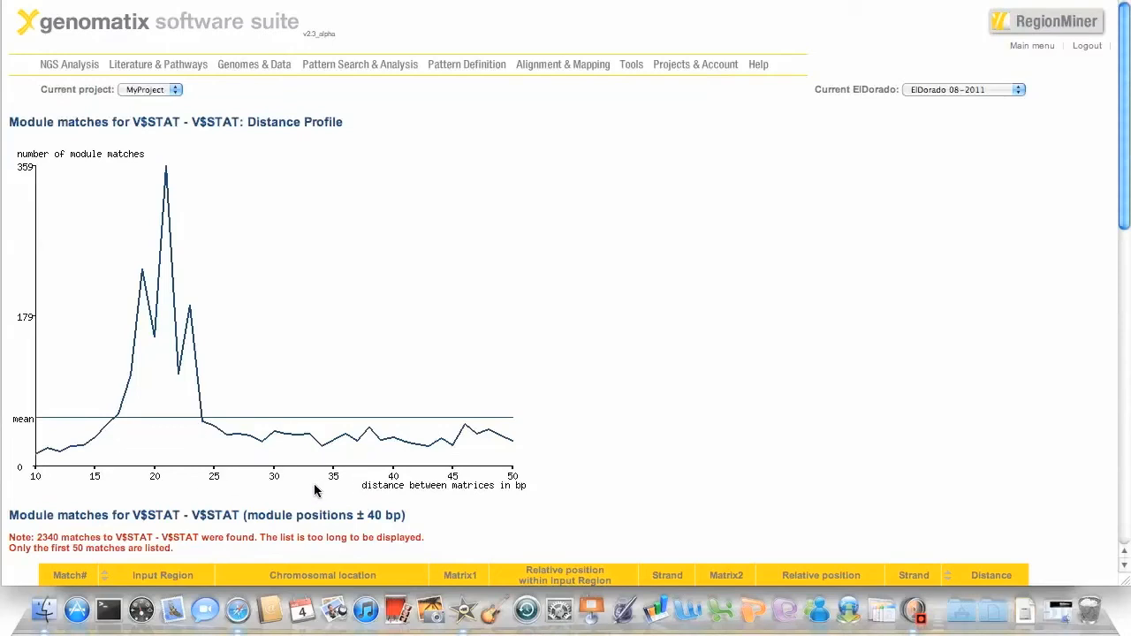
{"action": "mouse_move", "coordinate": [244, 312]}
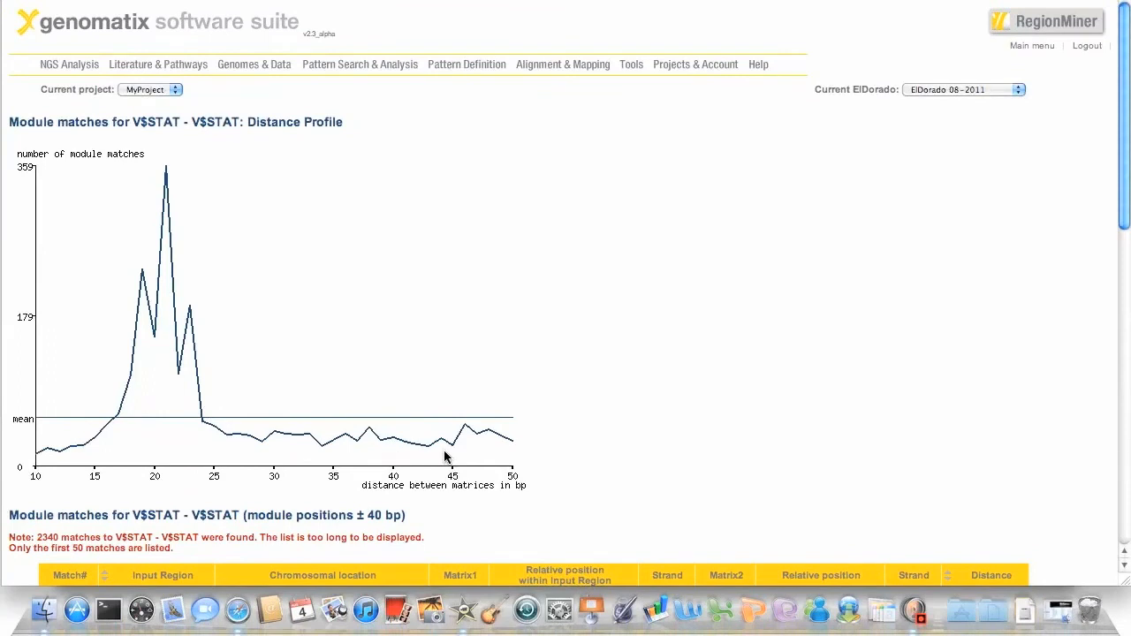
{"action": "mouse_move", "coordinate": [184, 445]}
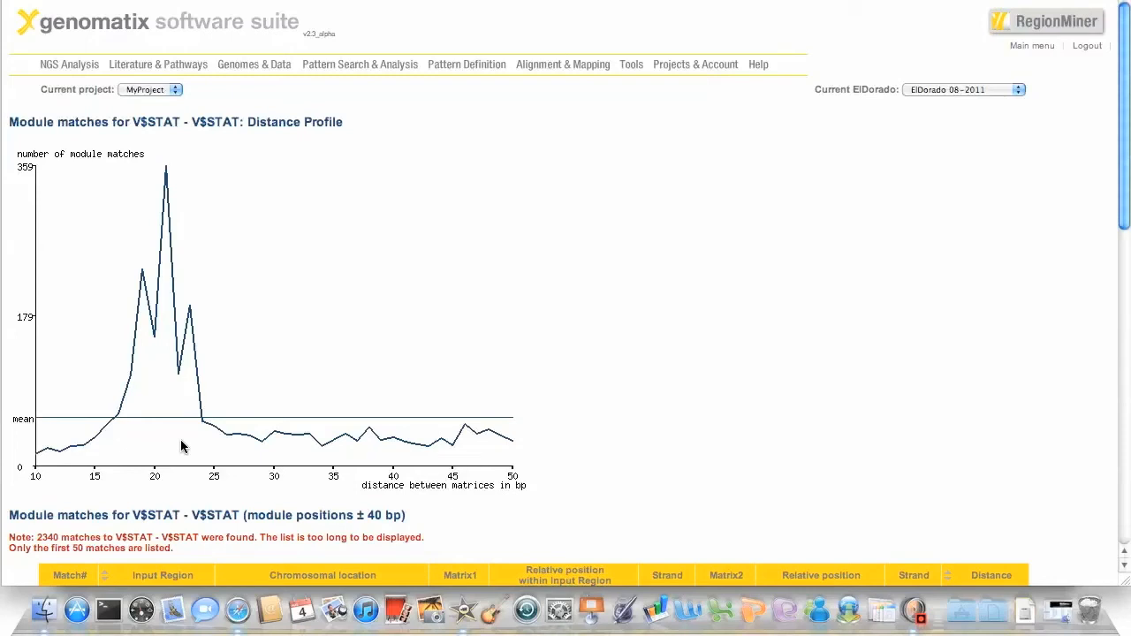
{"action": "mouse_move", "coordinate": [375, 318]}
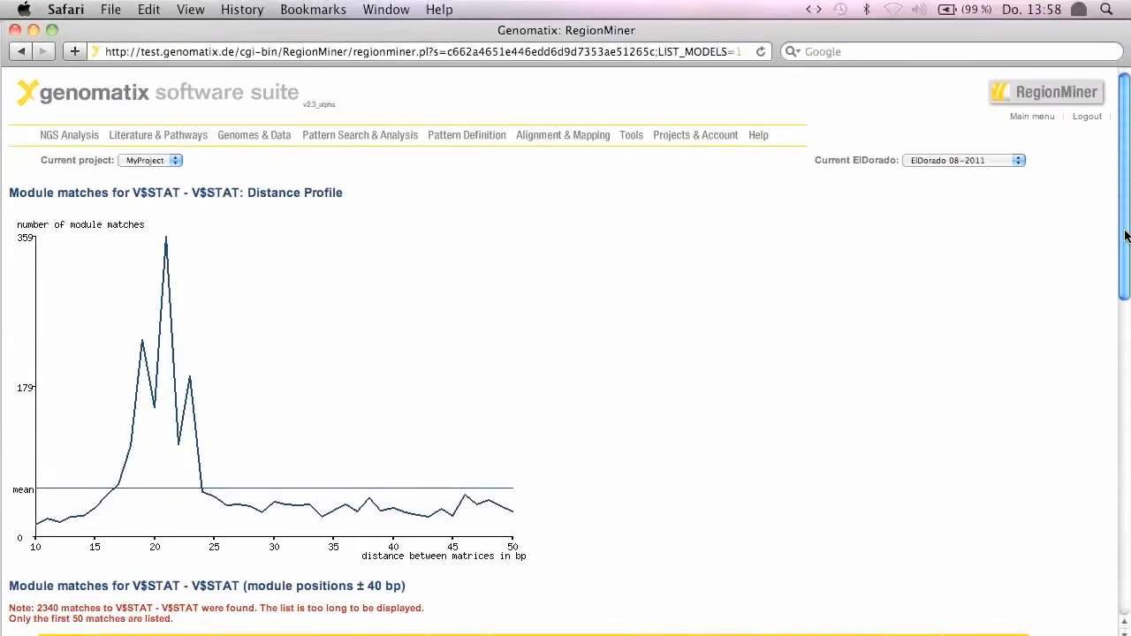
Bring the V$STAT-V$STAT match table with regions, locations, strands and distances into view.
{"action": "scroll", "scroll_direction": "down", "scroll_amount": 3}
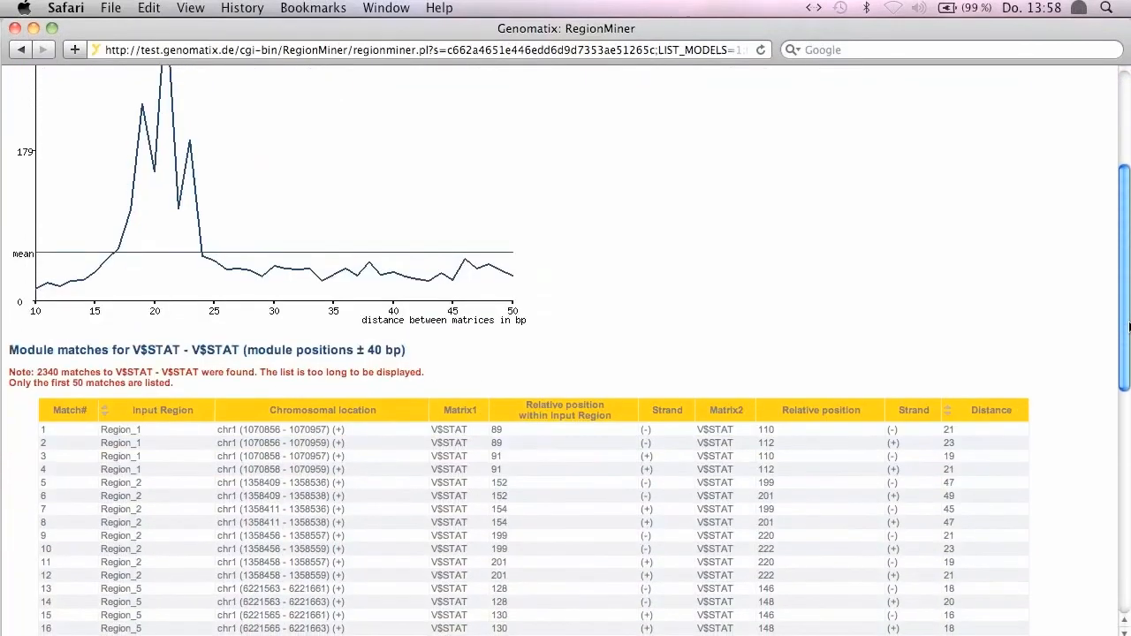
{"action": "scroll", "scroll_direction": "down", "scroll_amount": 3}
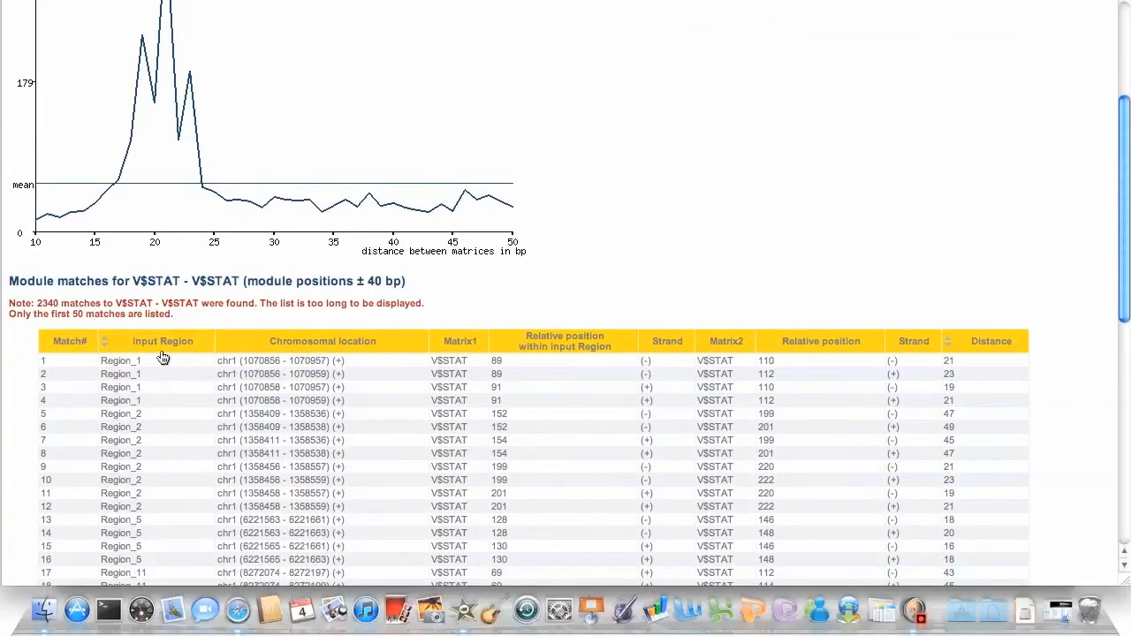
{"action": "mouse_move", "coordinate": [167, 373]}
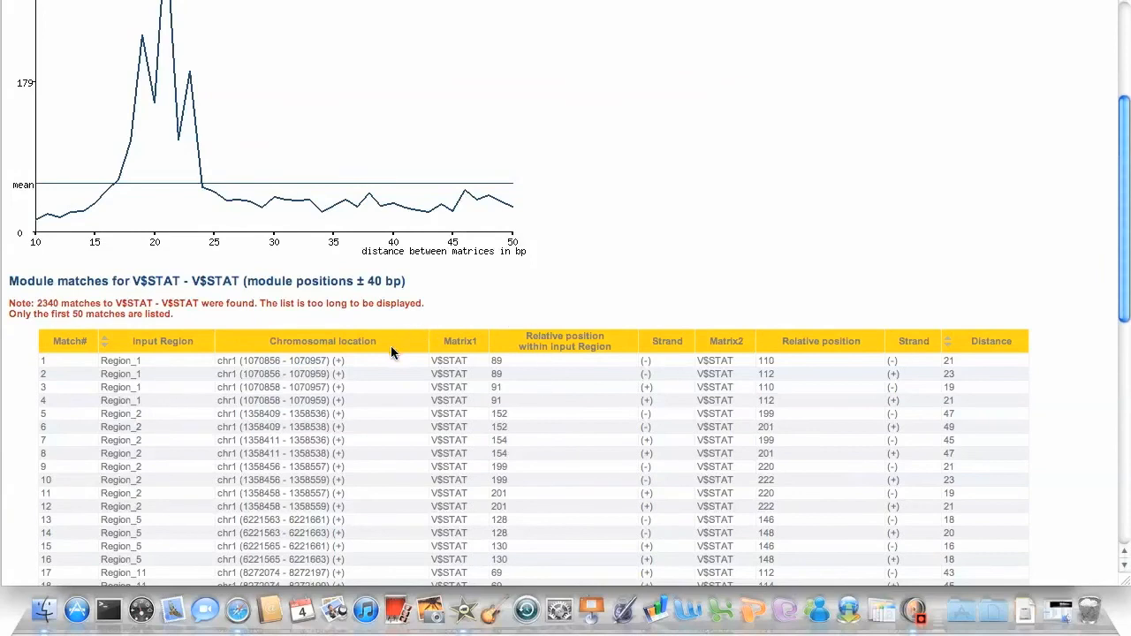
{"action": "mouse_move", "coordinate": [693, 366]}
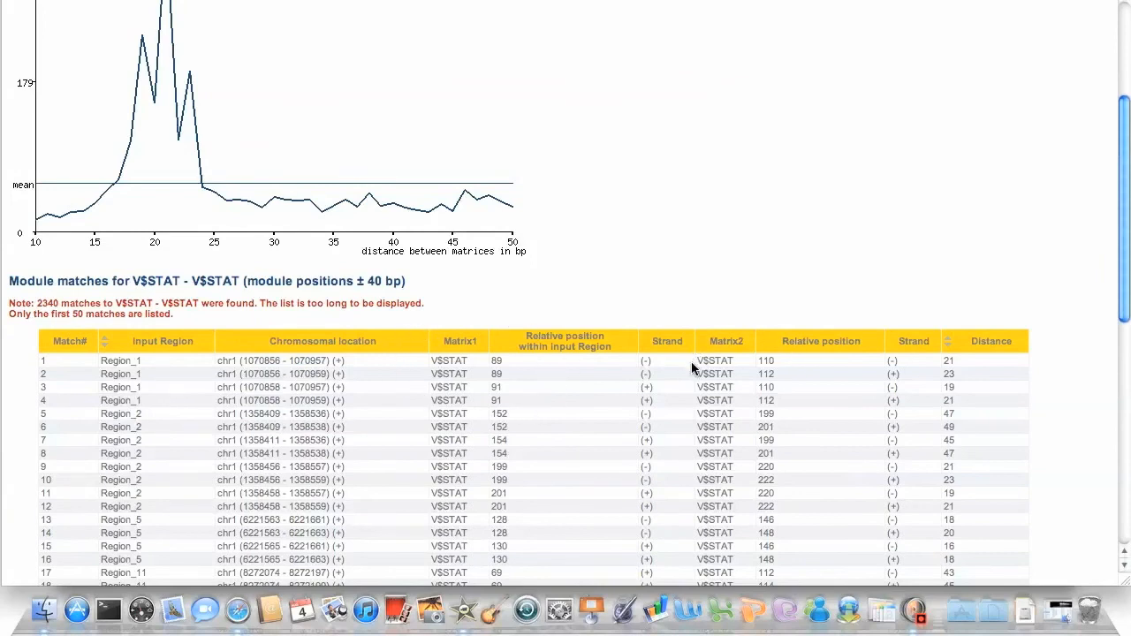
{"action": "mouse_move", "coordinate": [629, 380]}
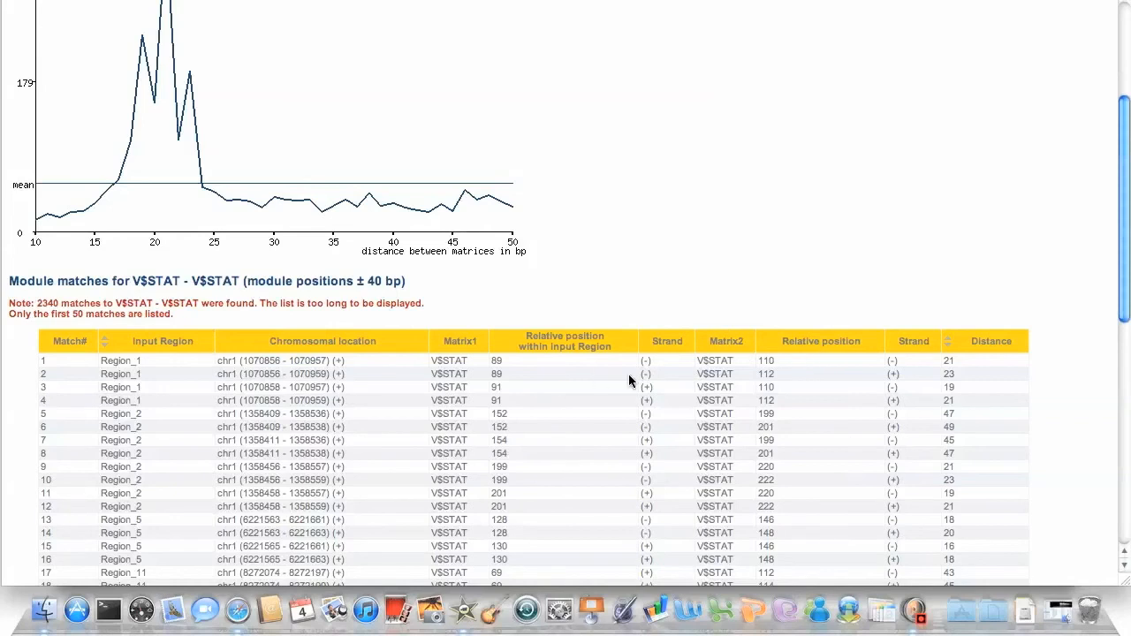
{"action": "mouse_move", "coordinate": [630, 392]}
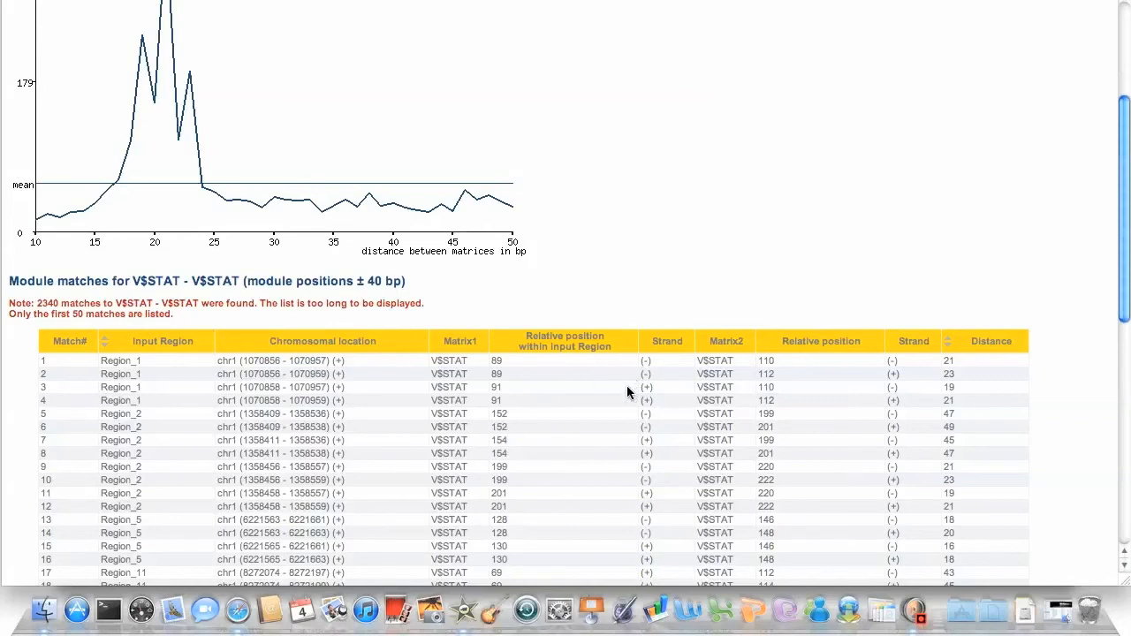
{"action": "mouse_move", "coordinate": [658, 378]}
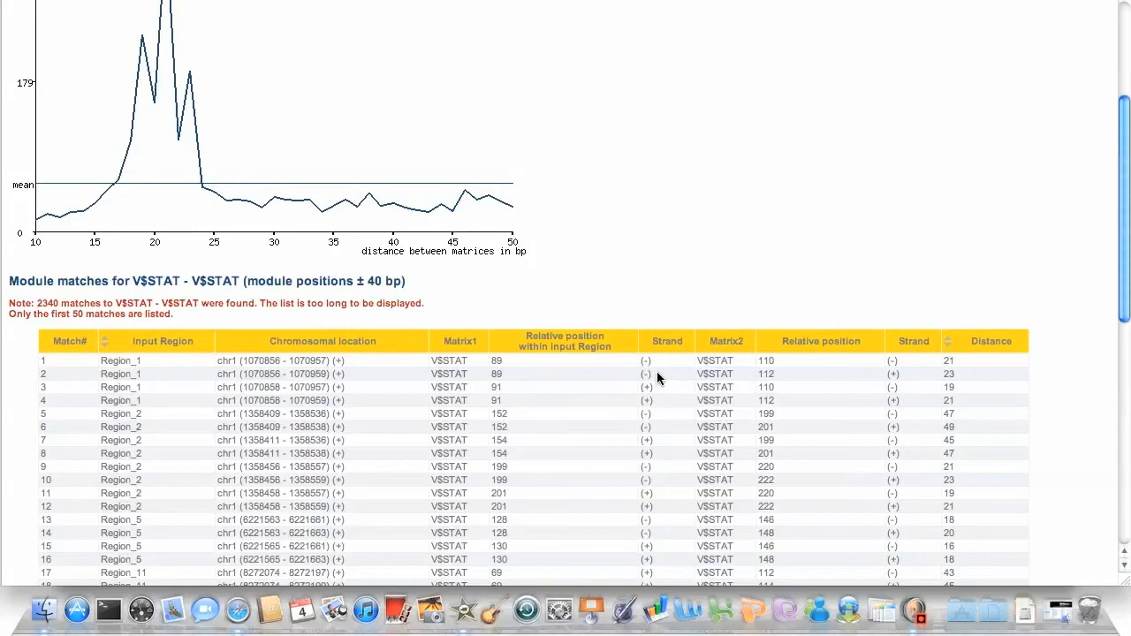
{"action": "mouse_move", "coordinate": [542, 379]}
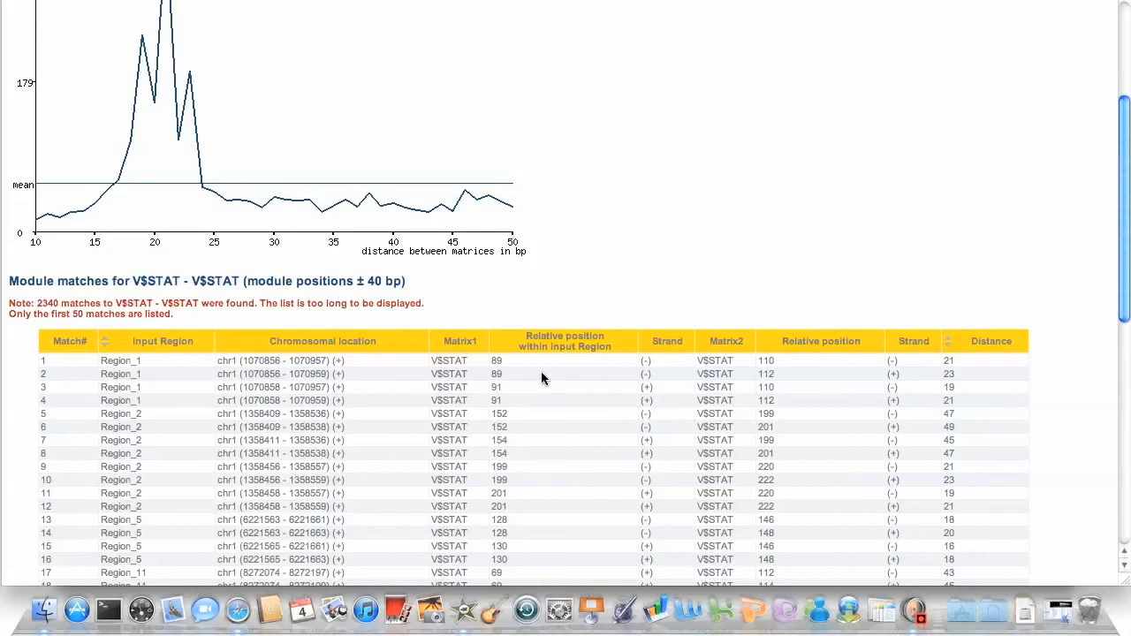
{"action": "mouse_move", "coordinate": [579, 390]}
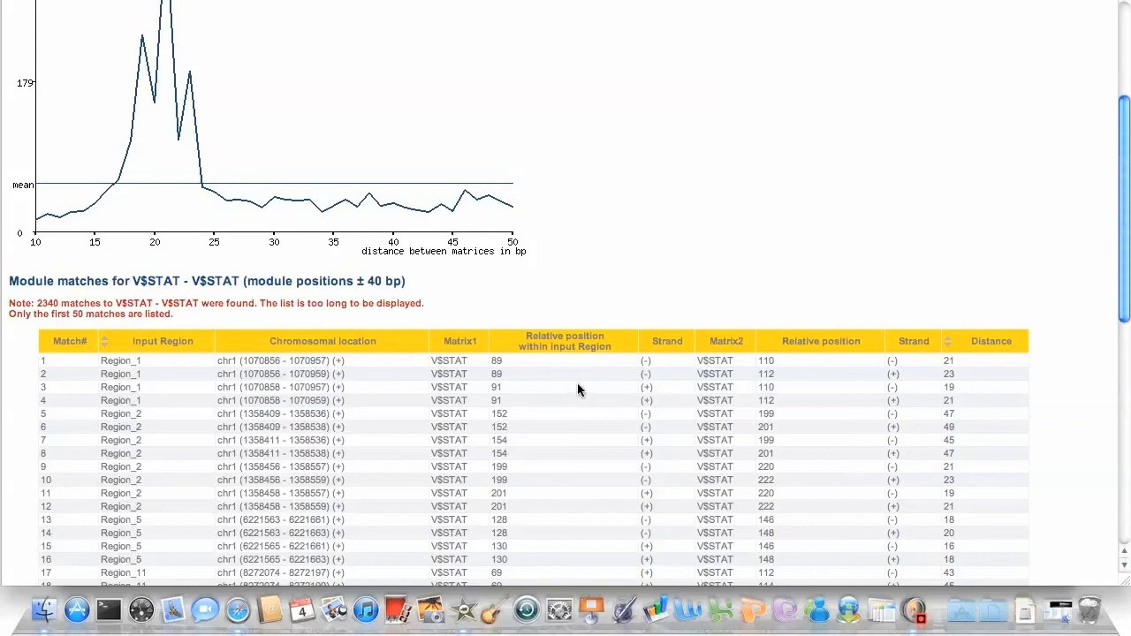
{"action": "mouse_move", "coordinate": [521, 378]}
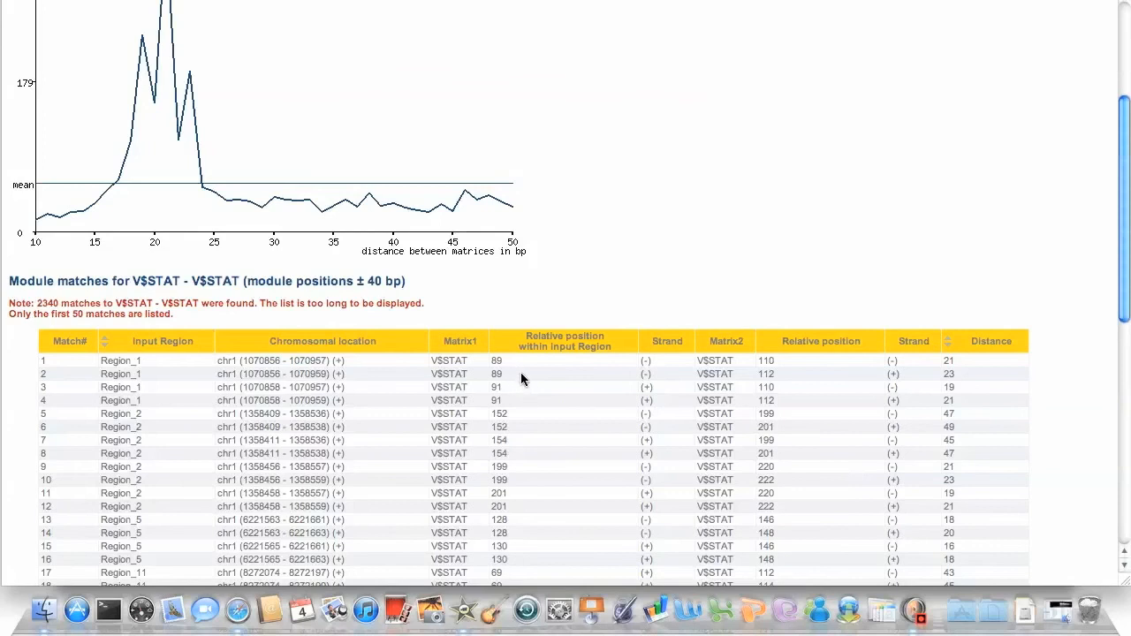
{"action": "mouse_move", "coordinate": [820, 405]}
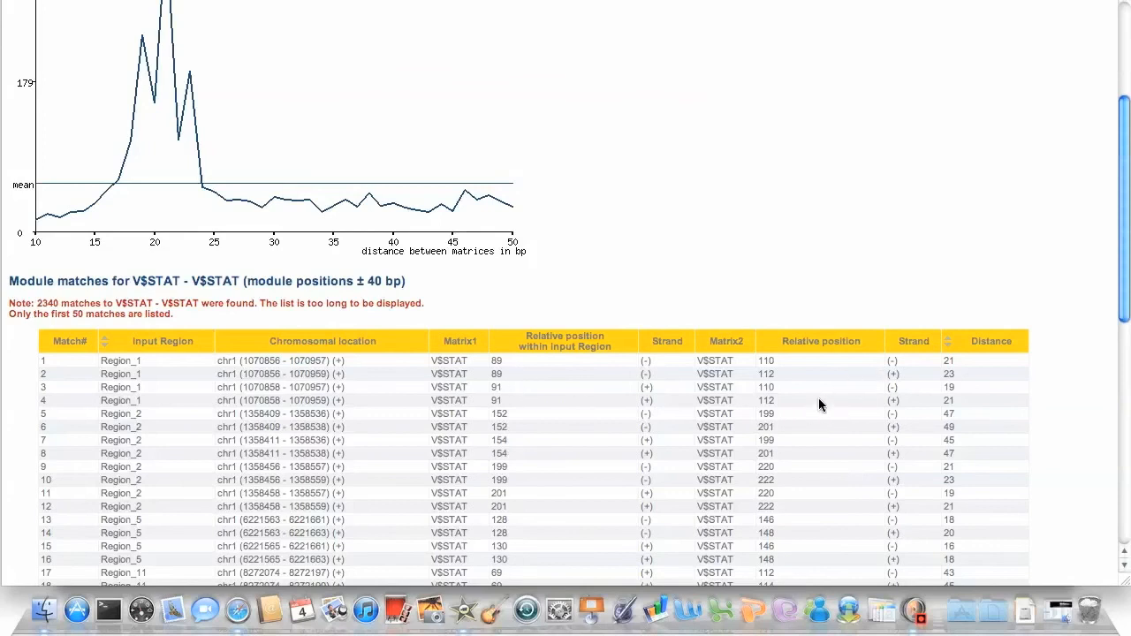
{"action": "mouse_move", "coordinate": [935, 393]}
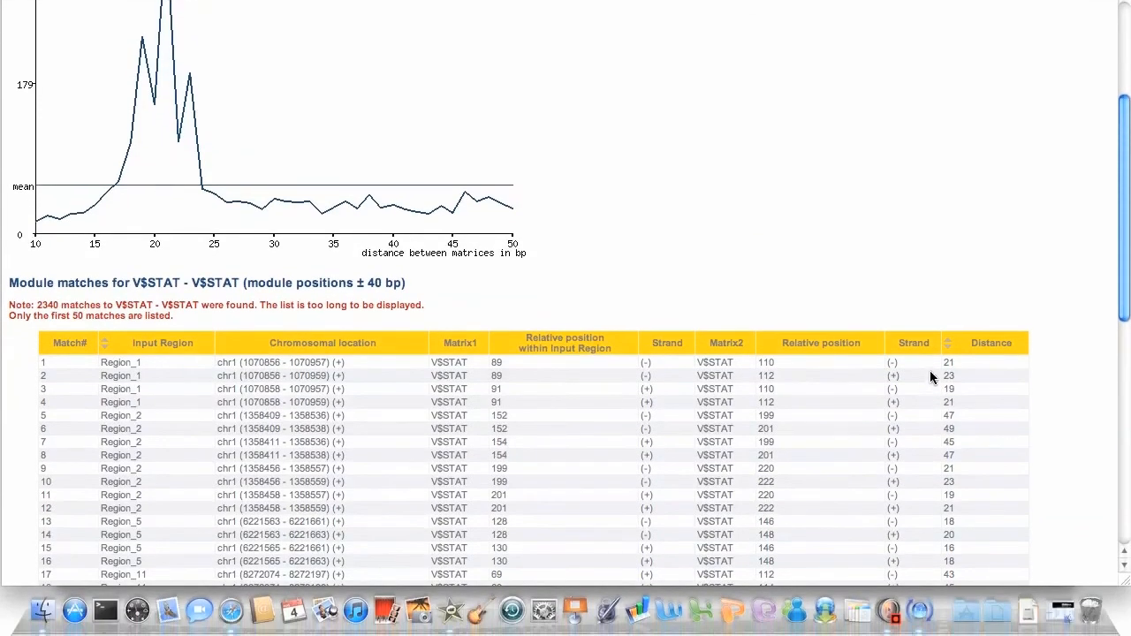
{"action": "mouse_move", "coordinate": [891, 366]}
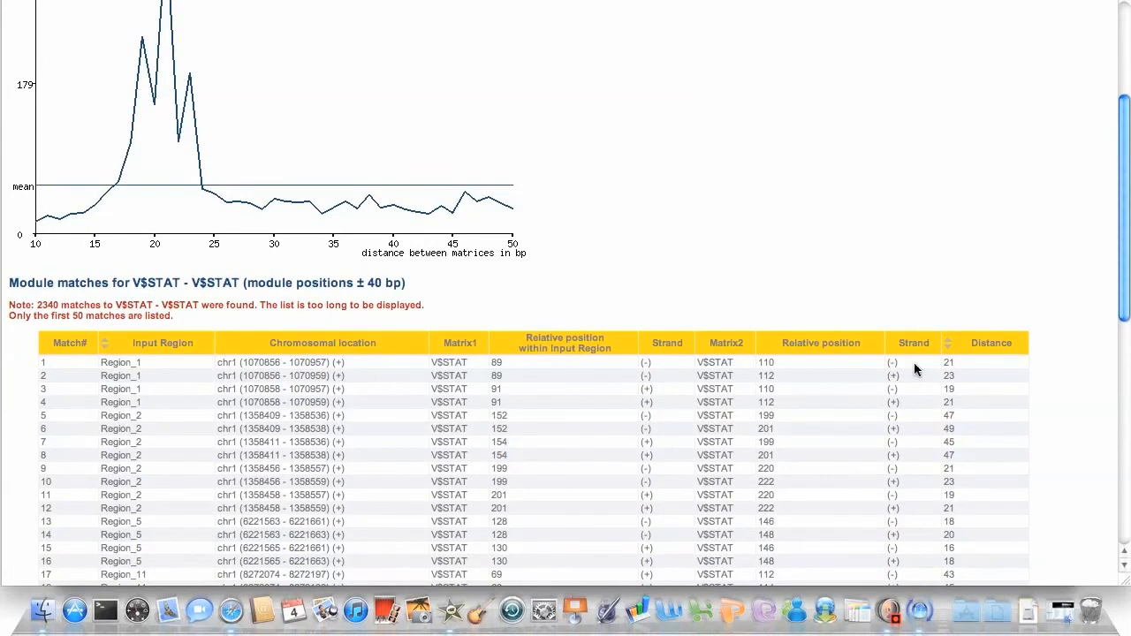
{"action": "mouse_move", "coordinate": [714, 361]}
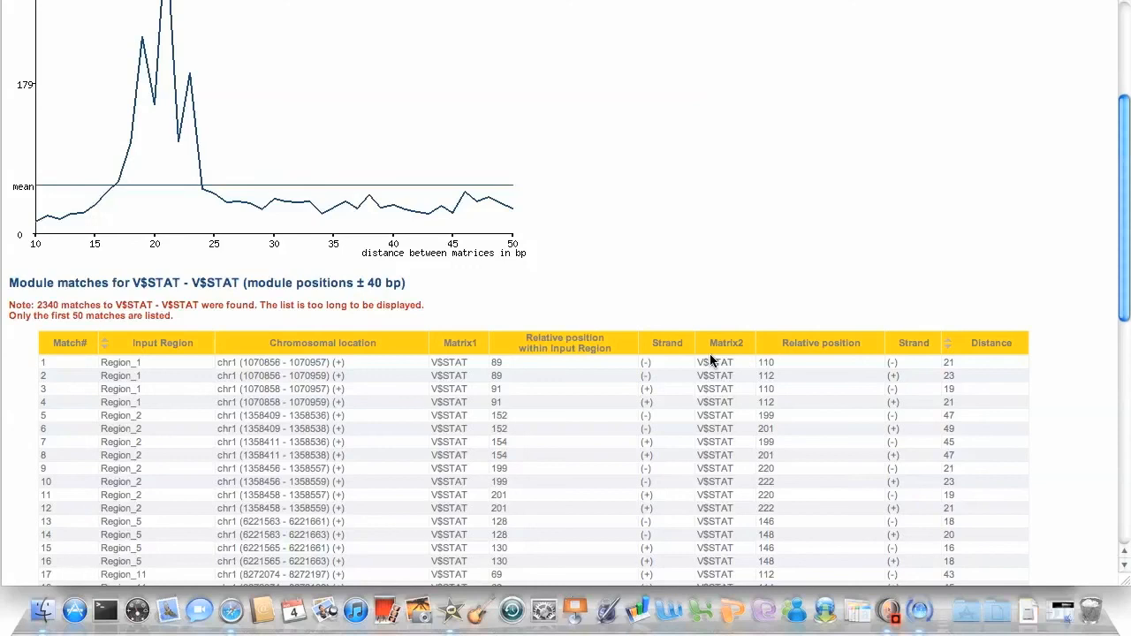
{"action": "mouse_move", "coordinate": [922, 379]}
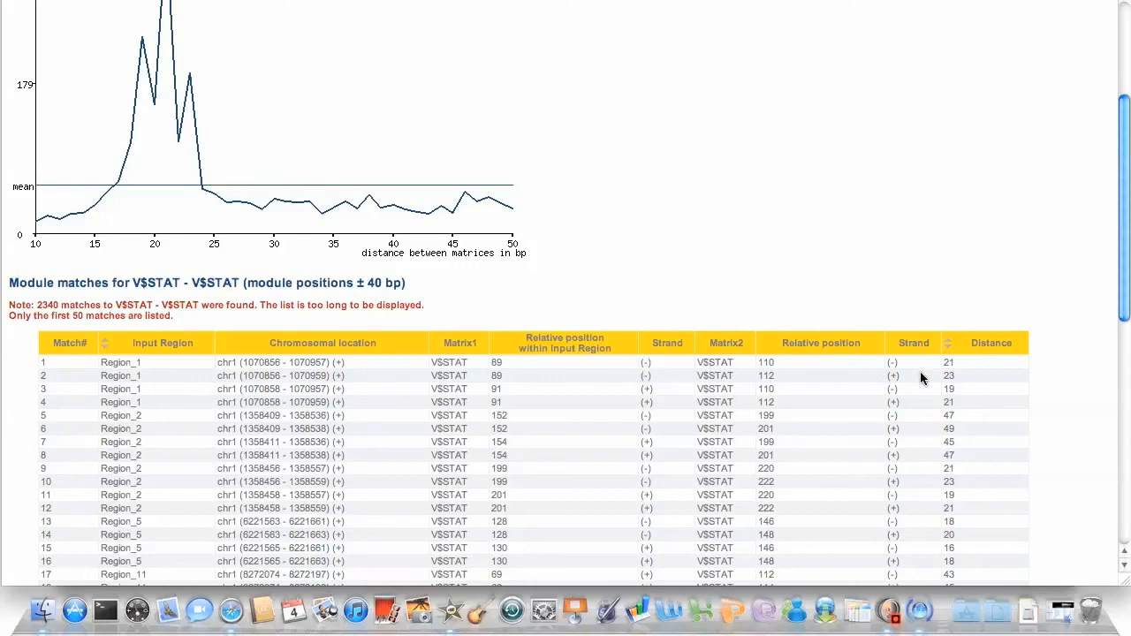
{"action": "mouse_move", "coordinate": [935, 379]}
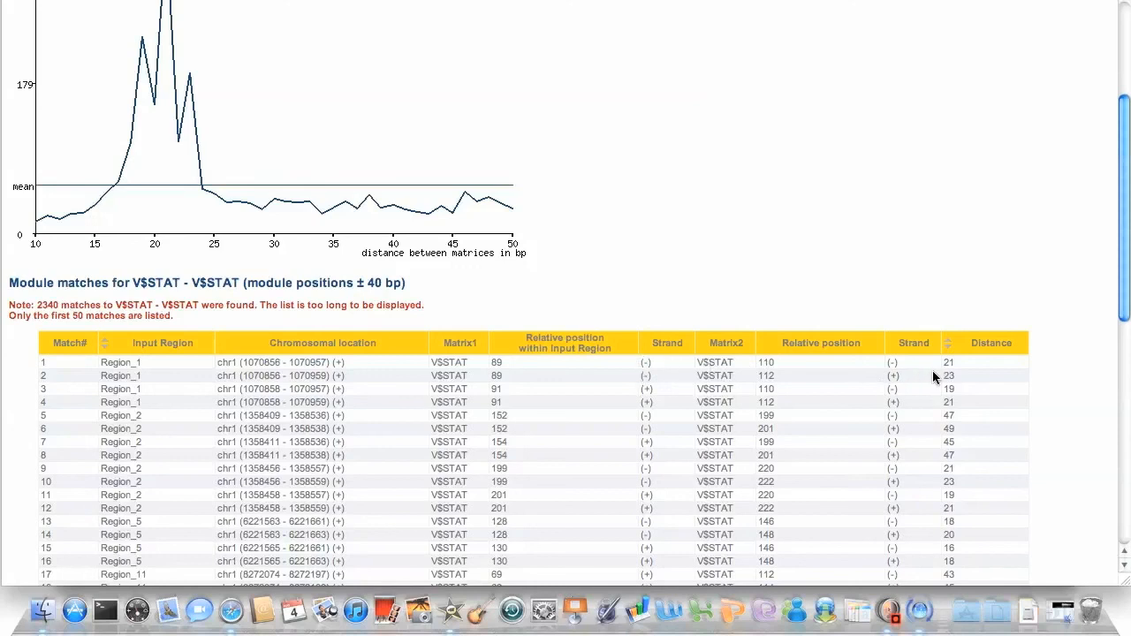